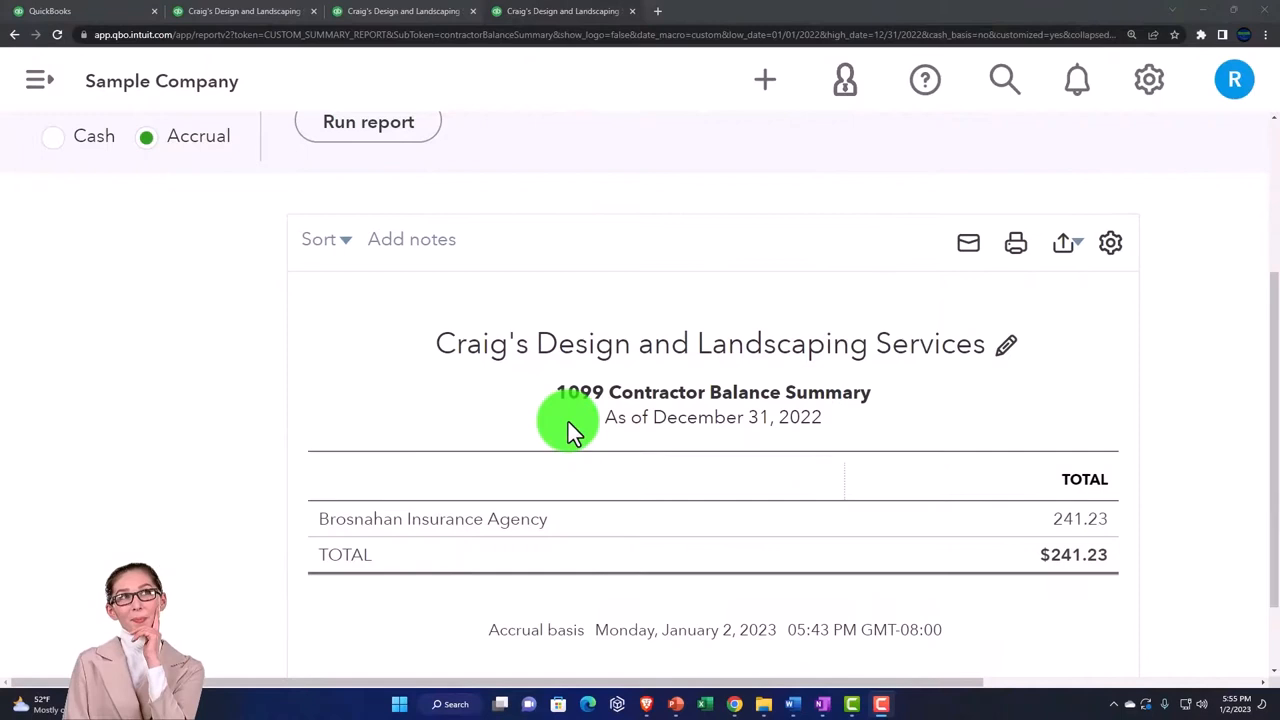
mouse_move(390, 285)
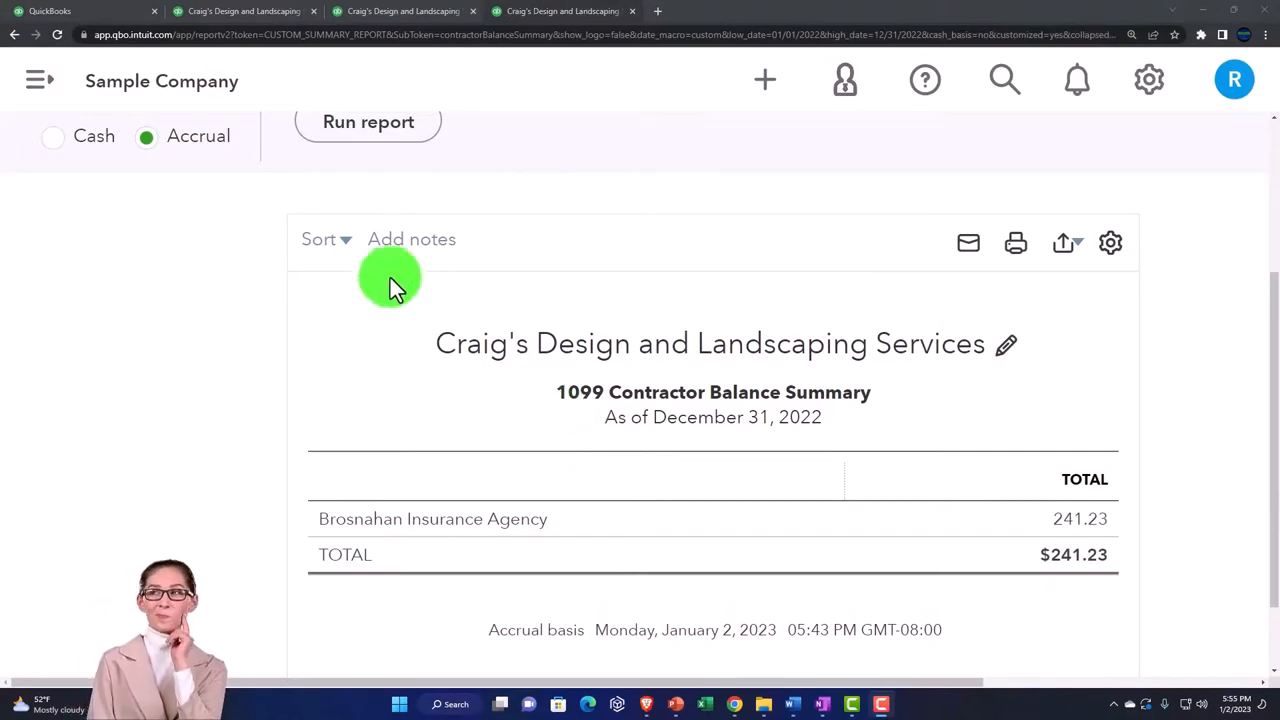
- Leave the 1099 Contractor Balance Summary report and go to the Dashboard
click(75, 11)
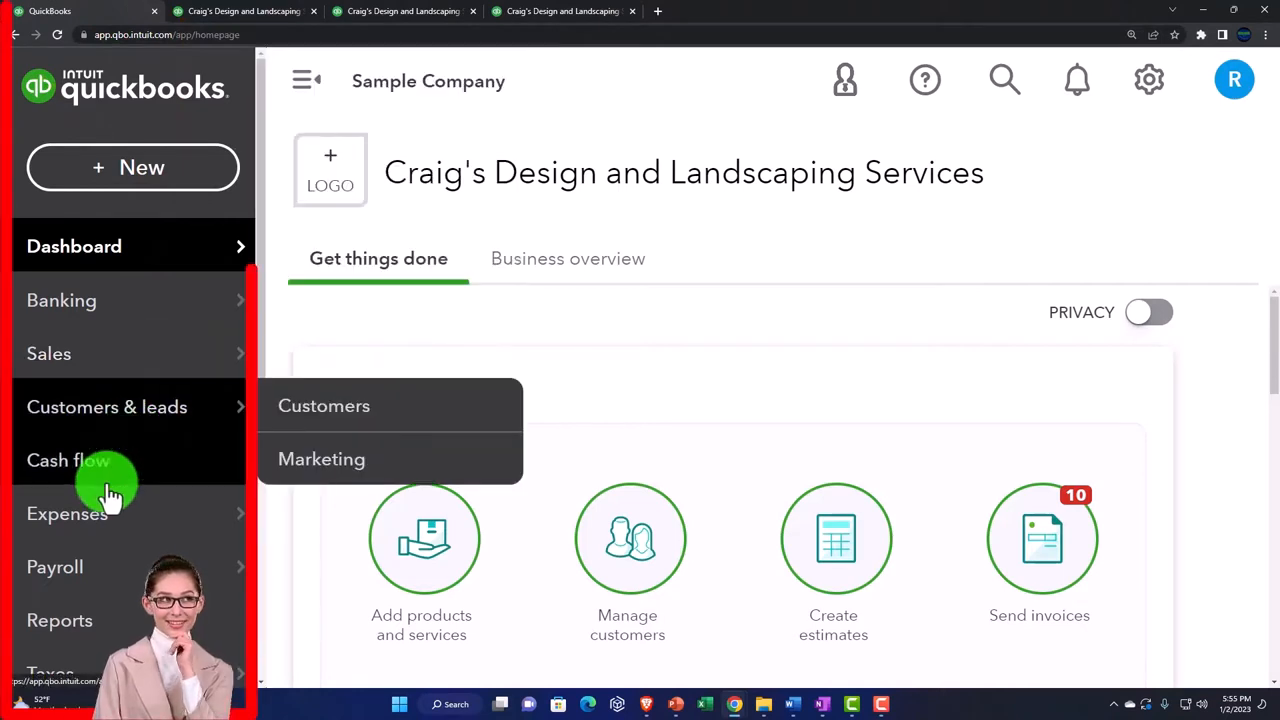
- Open the Expenses Vendors list and scroll down past Lee Advertising to Mahoney Mugs
click(67, 513)
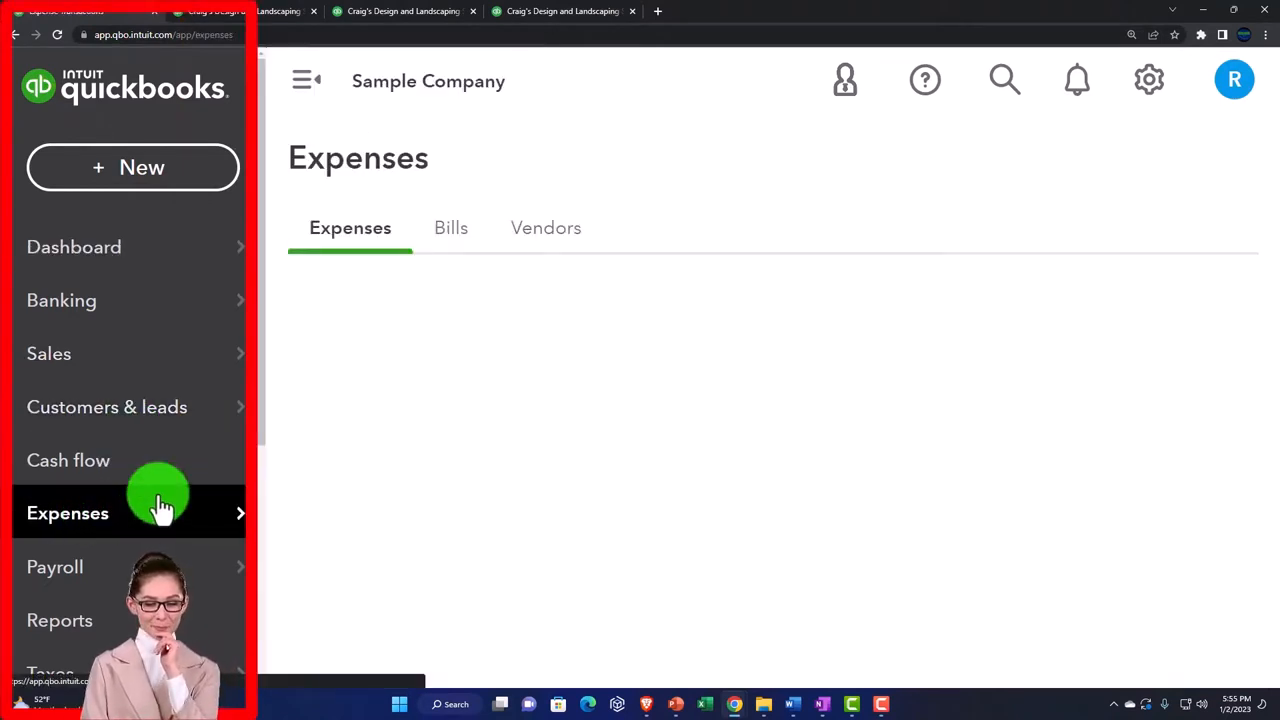
click(545, 228)
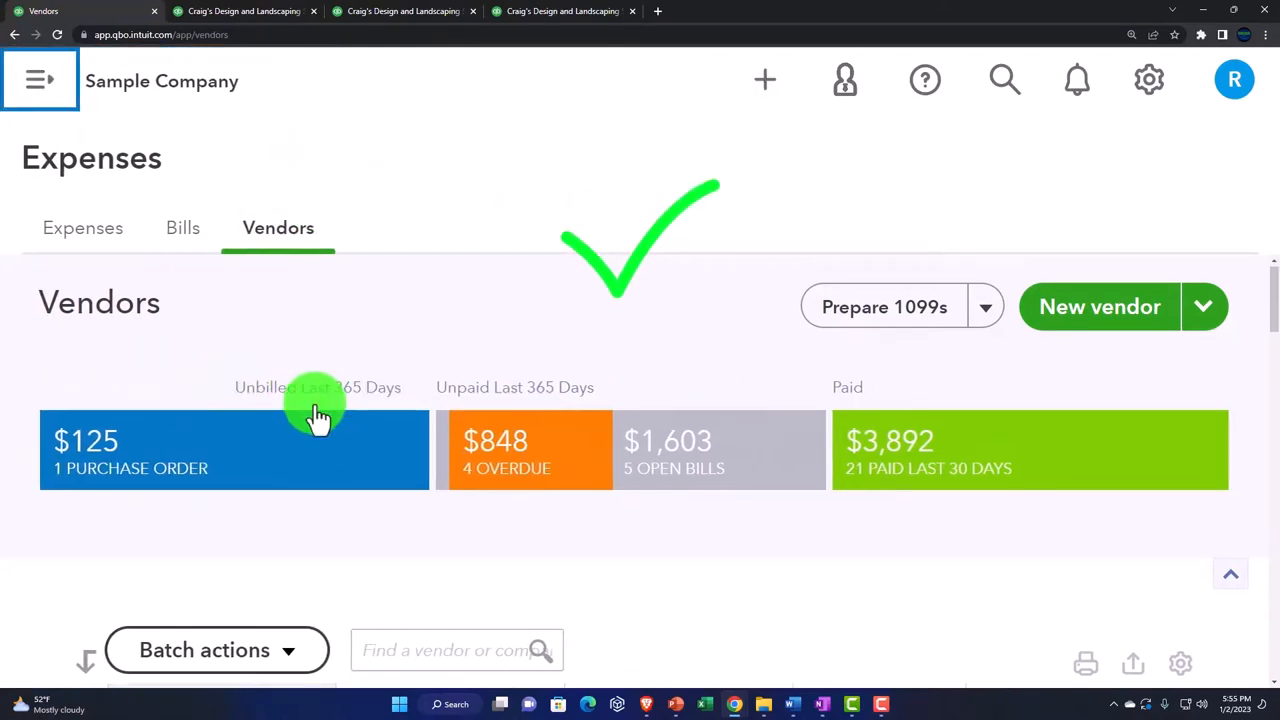
scroll(down, 3)
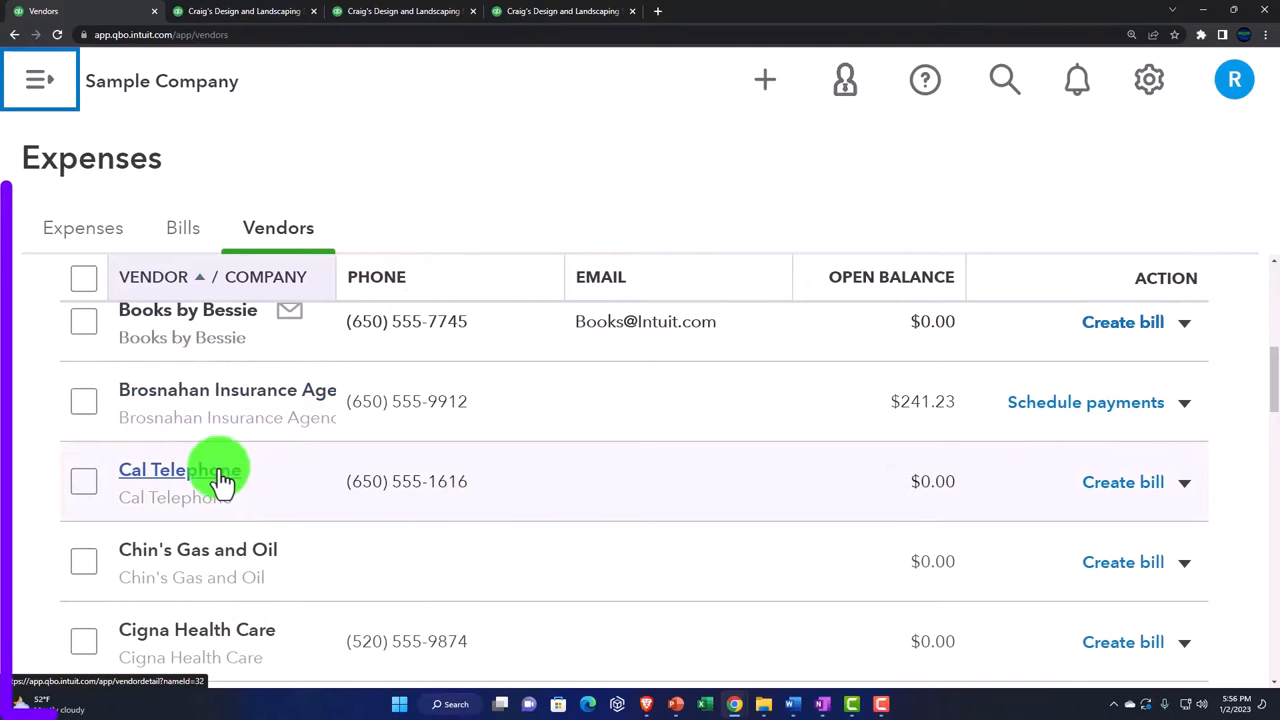
scroll(down, 3)
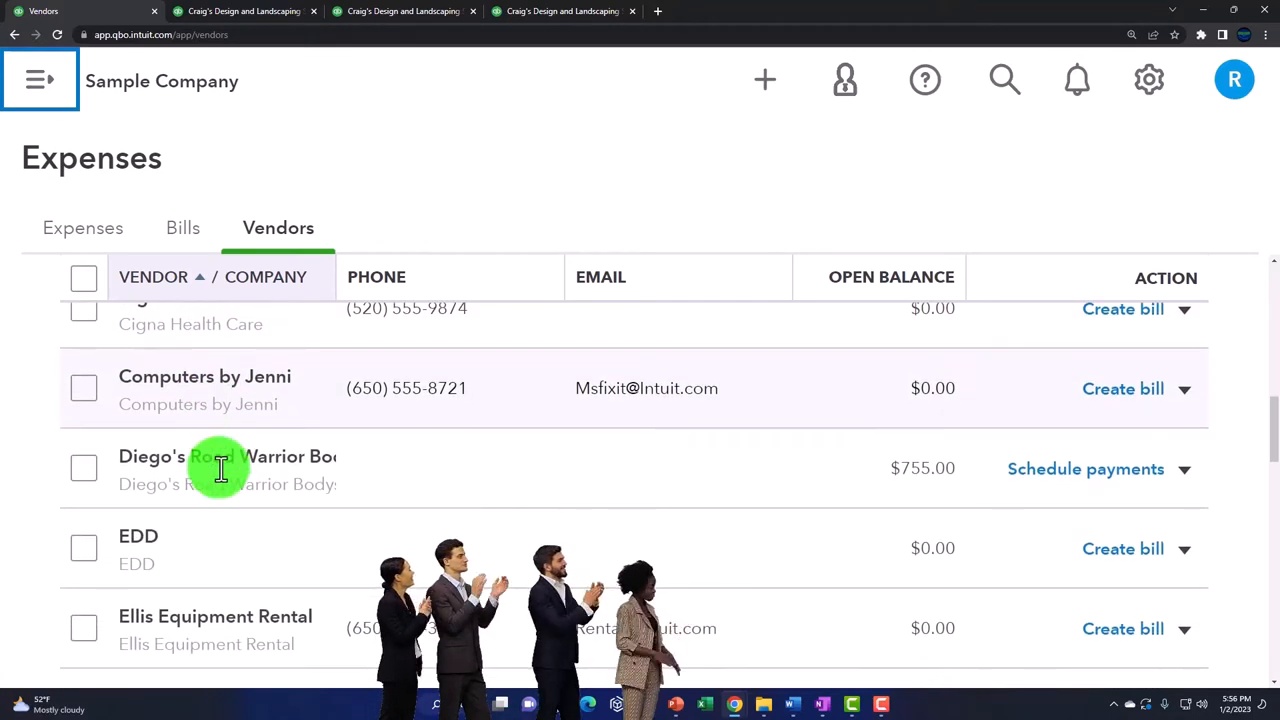
mouse_move(220, 456)
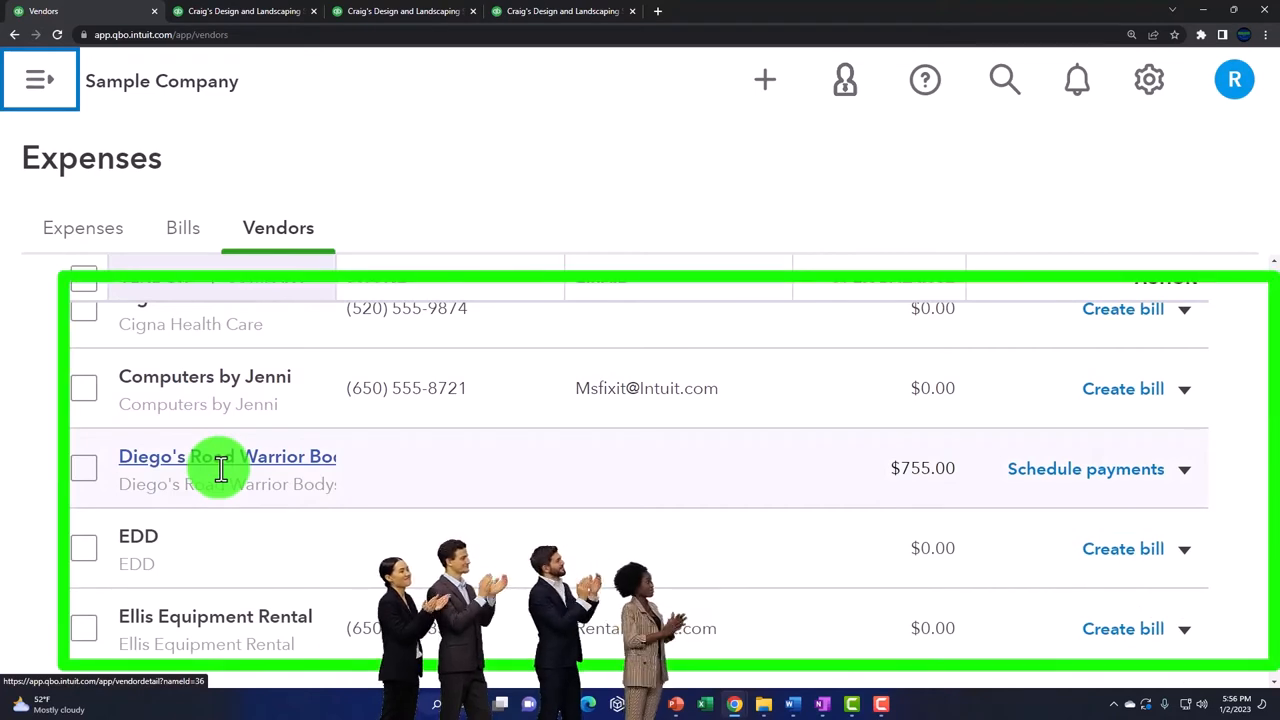
scroll(down, 3)
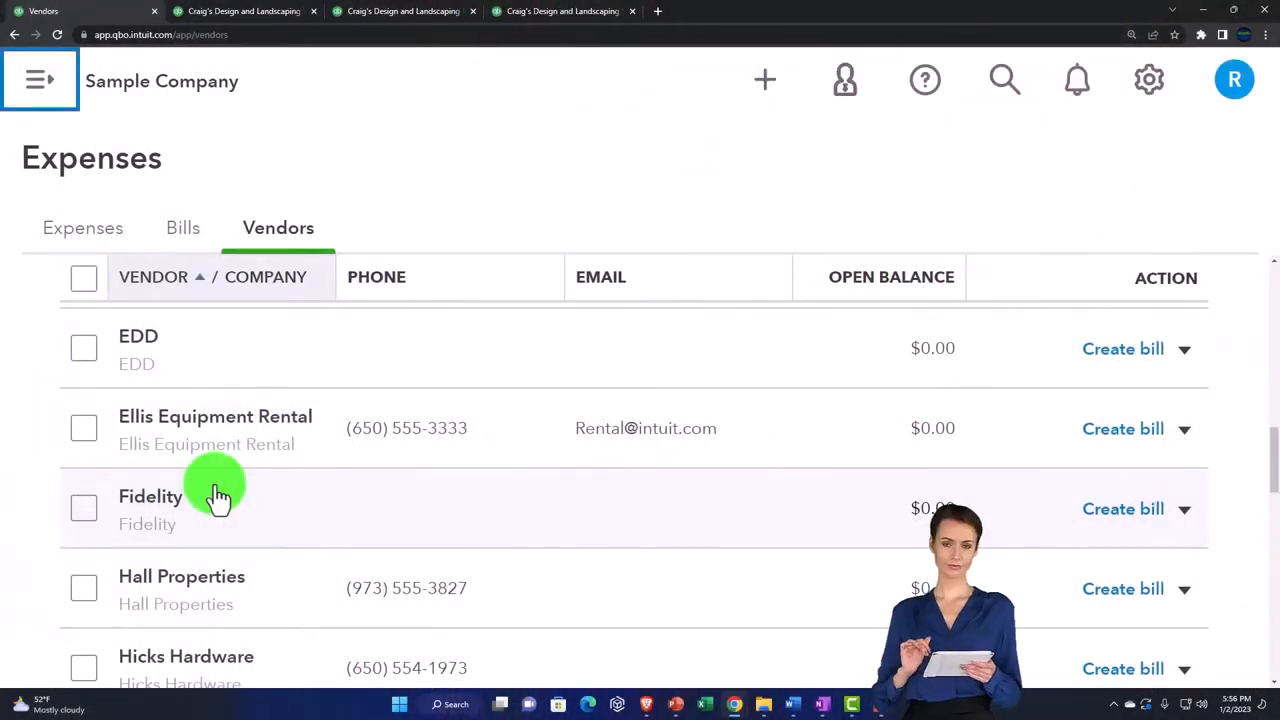
scroll(down, 3)
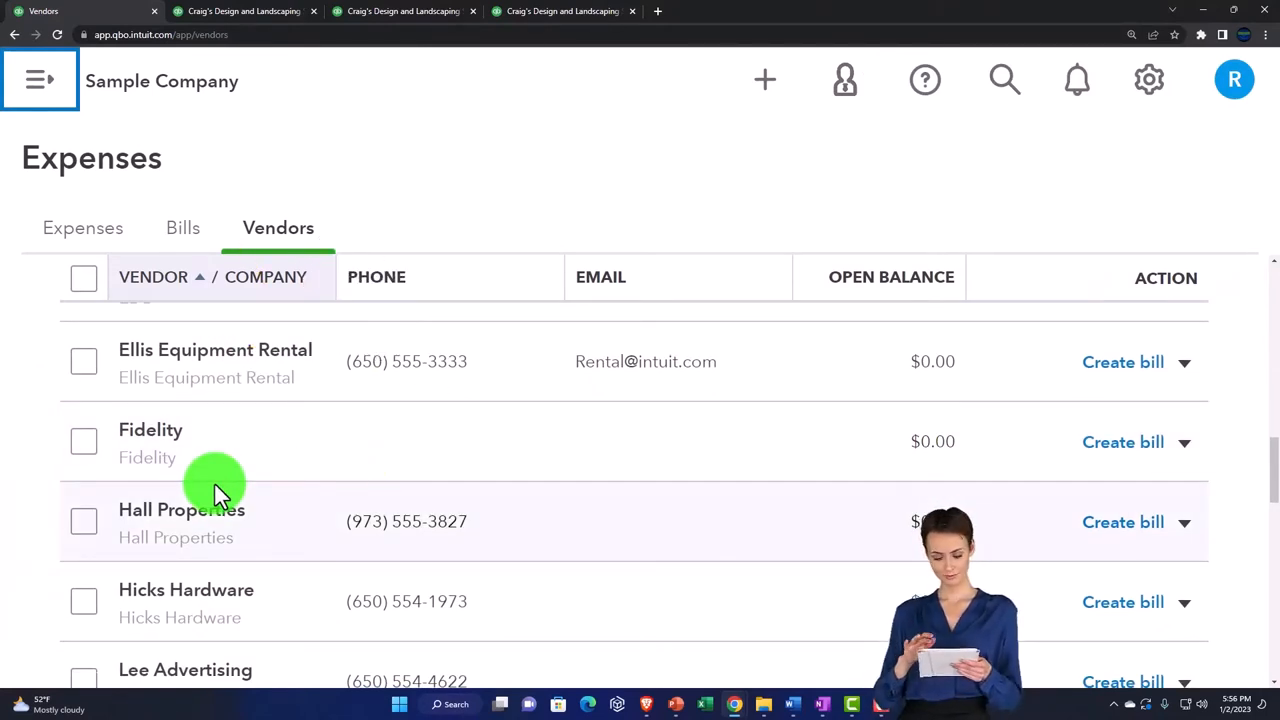
scroll(down, 3)
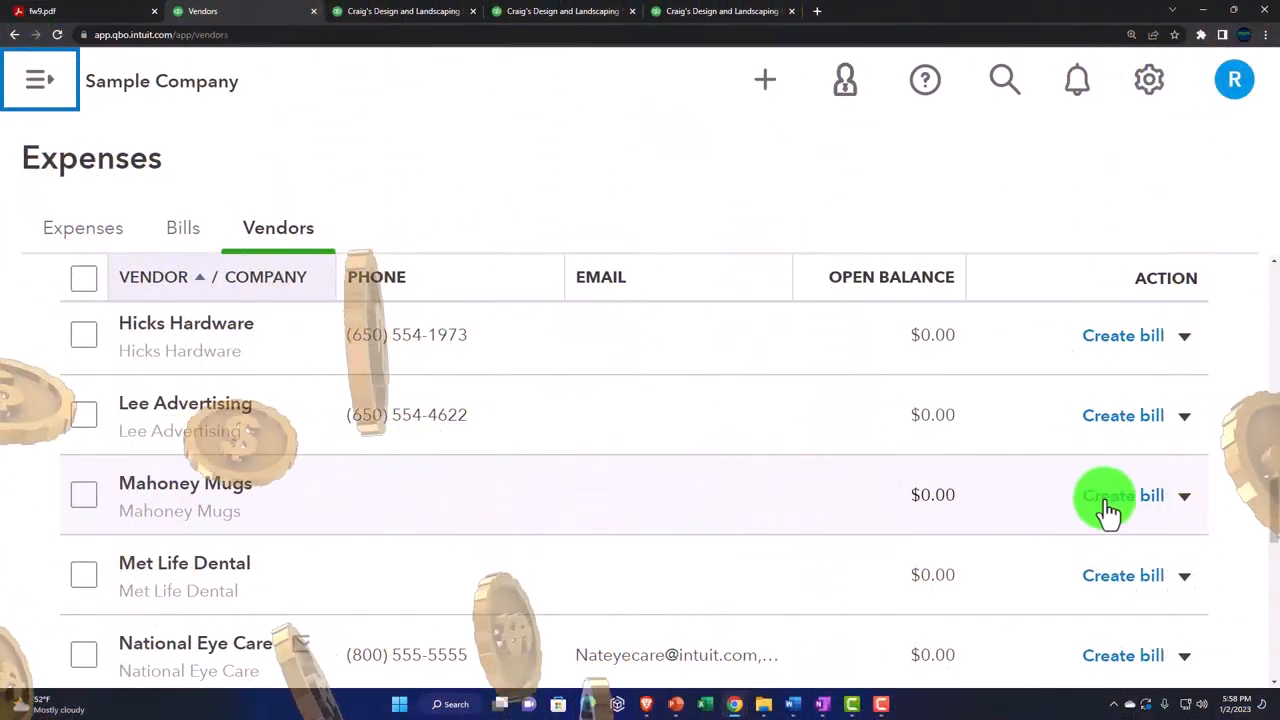
click(1184, 495)
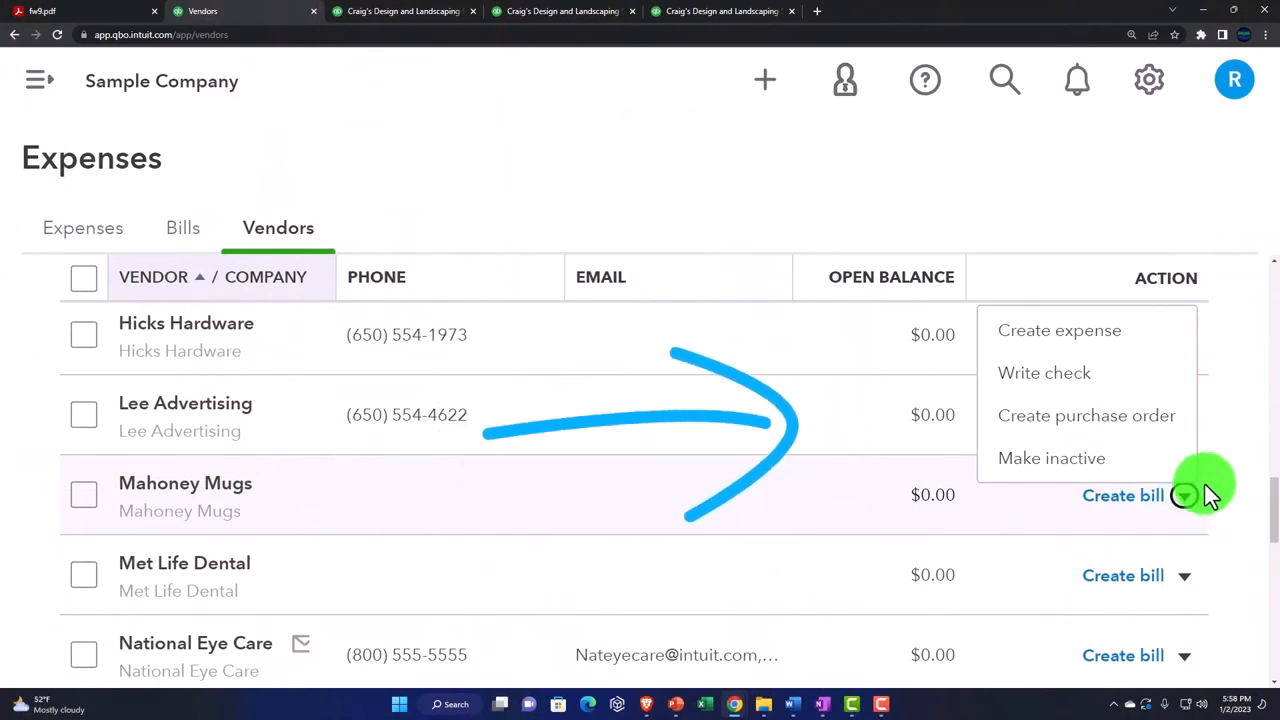
click(1184, 495)
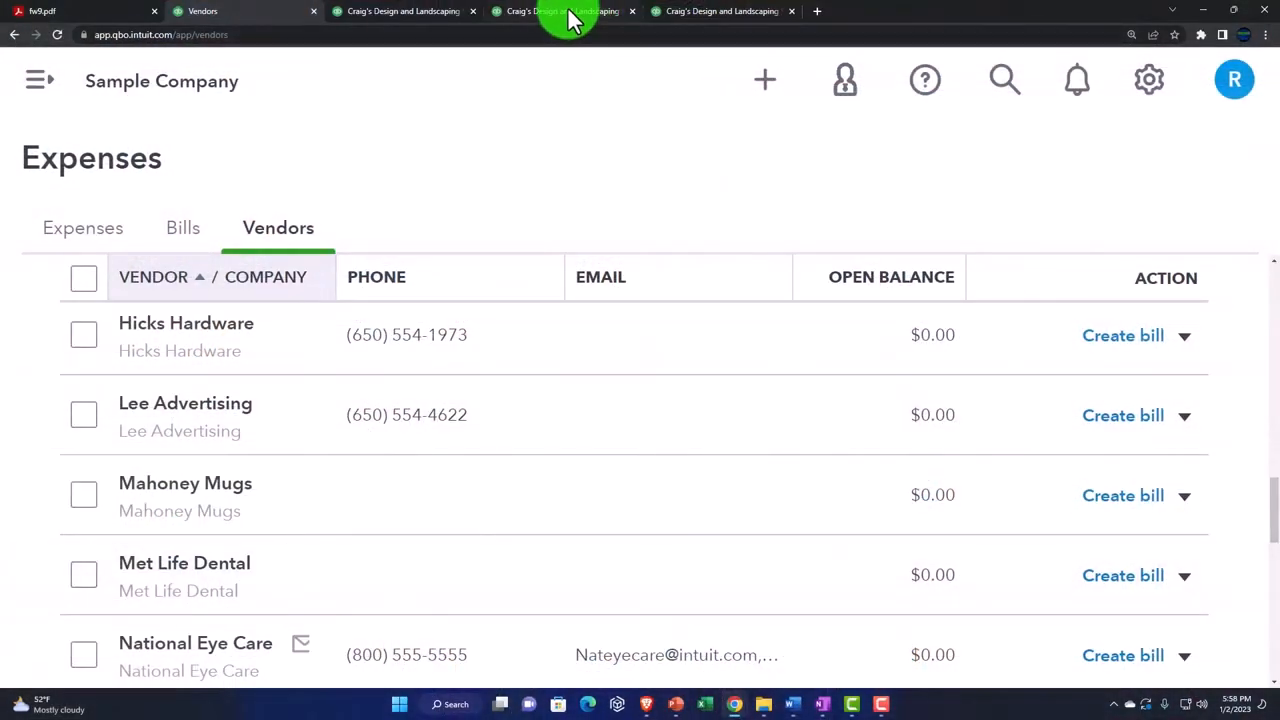
- Browse the Standard reports and open the Expenses by Vendor Summary report
click(558, 11)
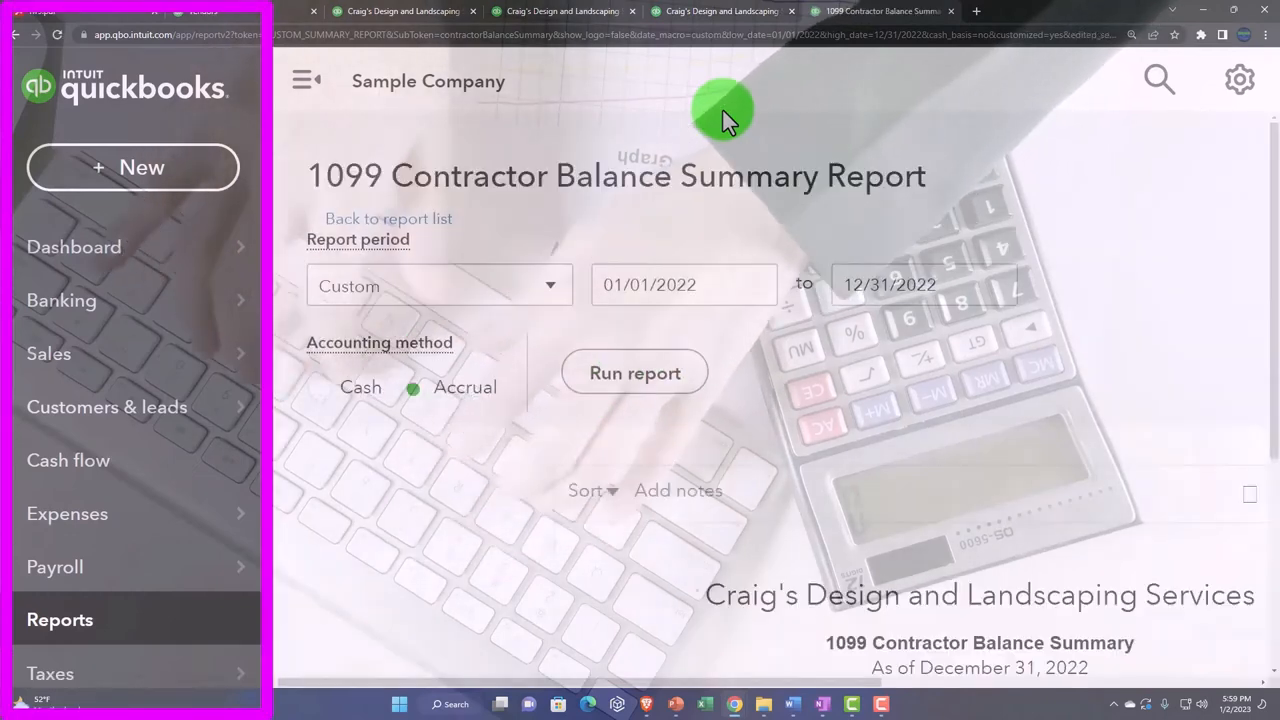
click(60, 619)
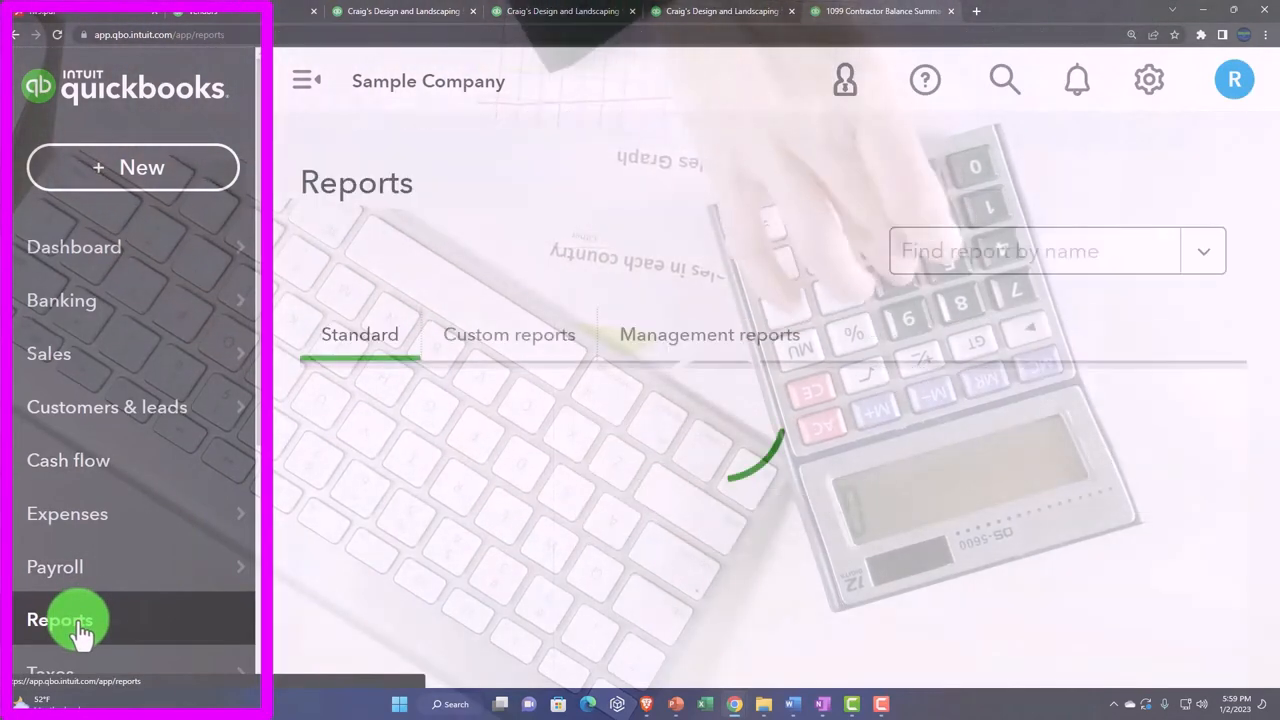
click(305, 80)
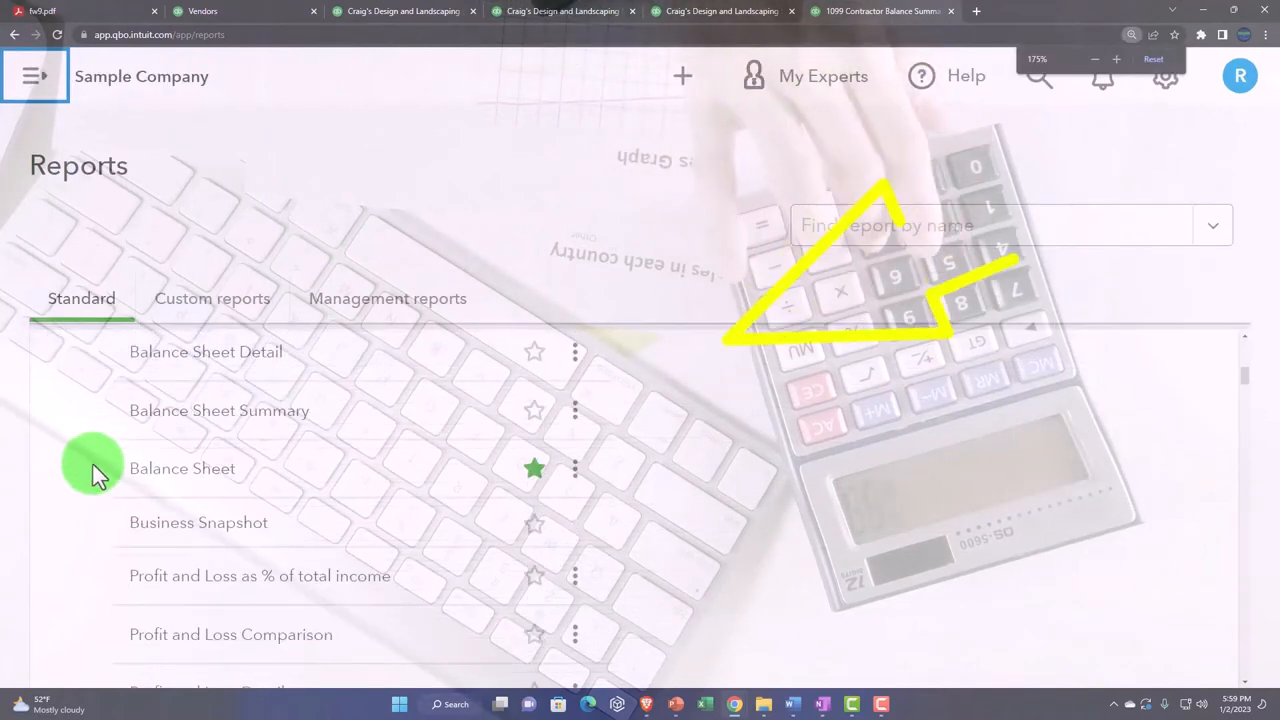
scroll(down, 3)
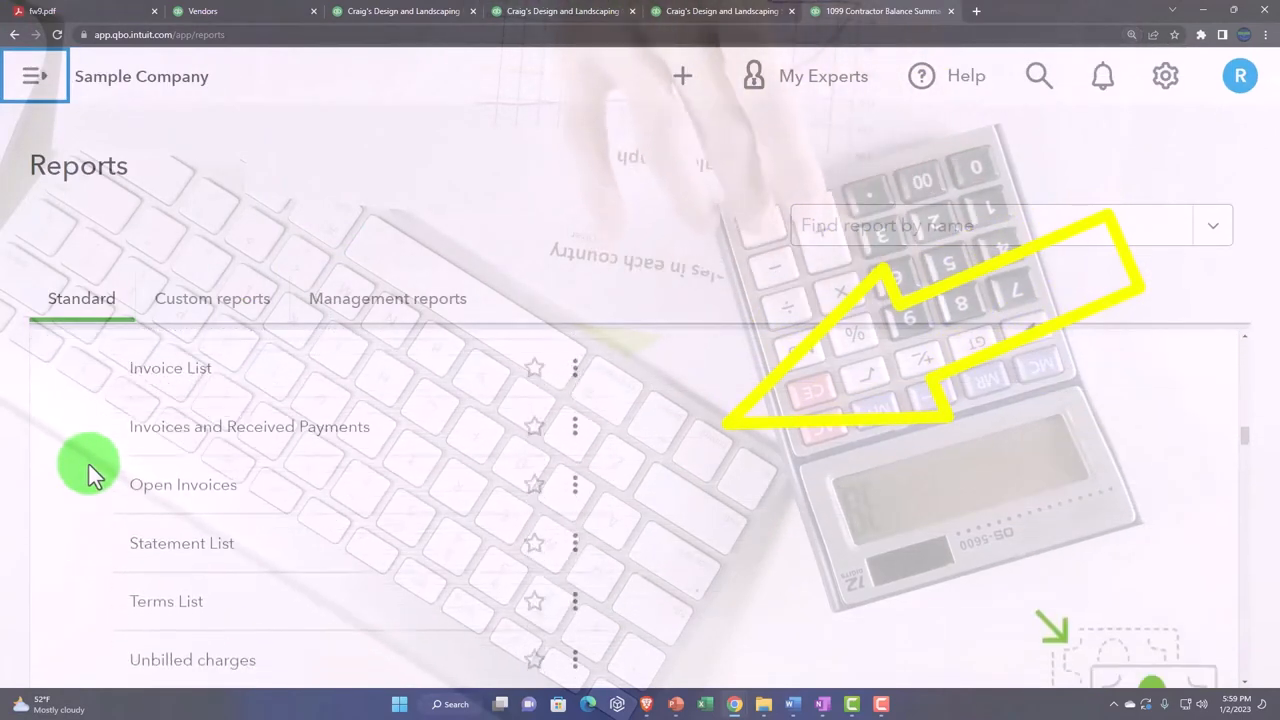
scroll(down, 3)
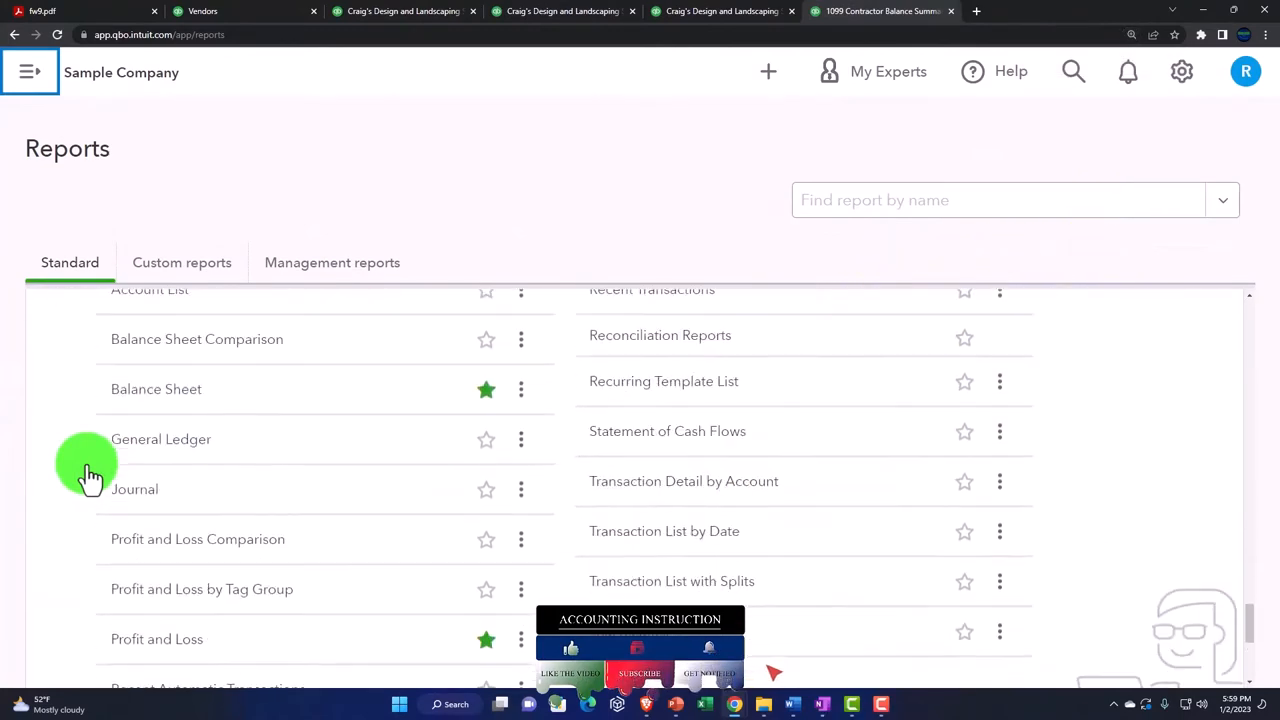
scroll(down, 3)
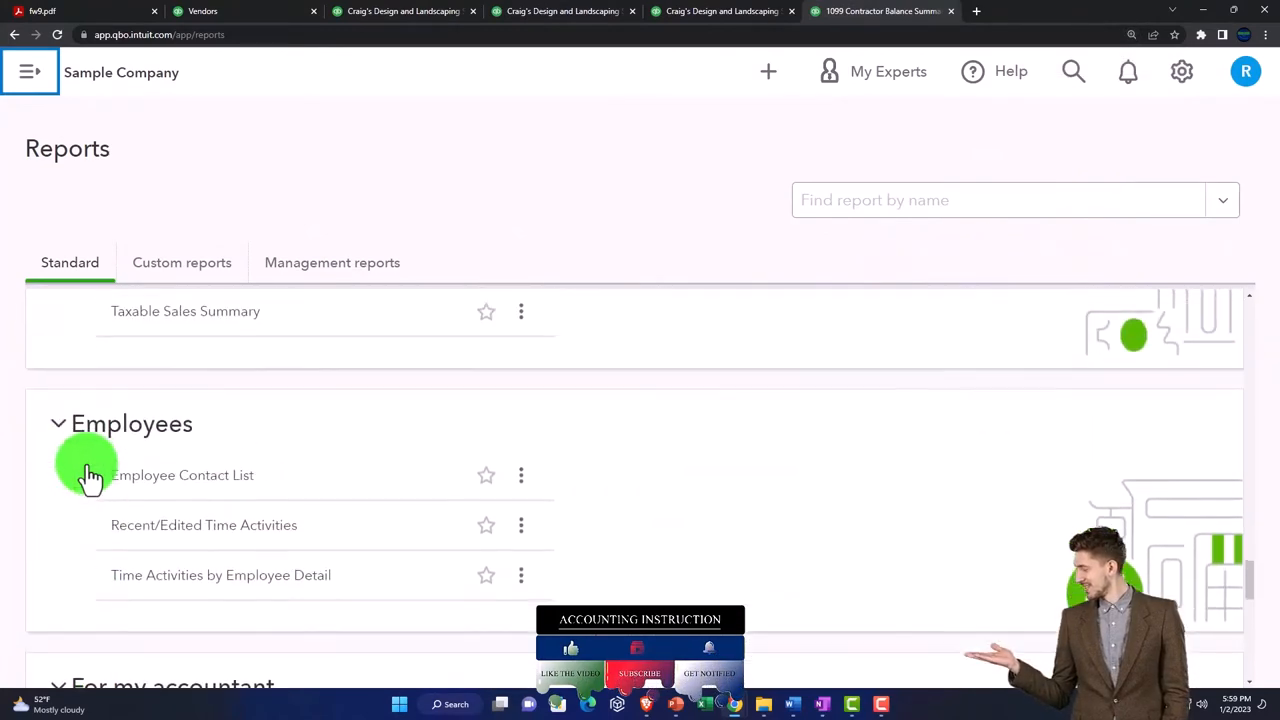
scroll(down, 3)
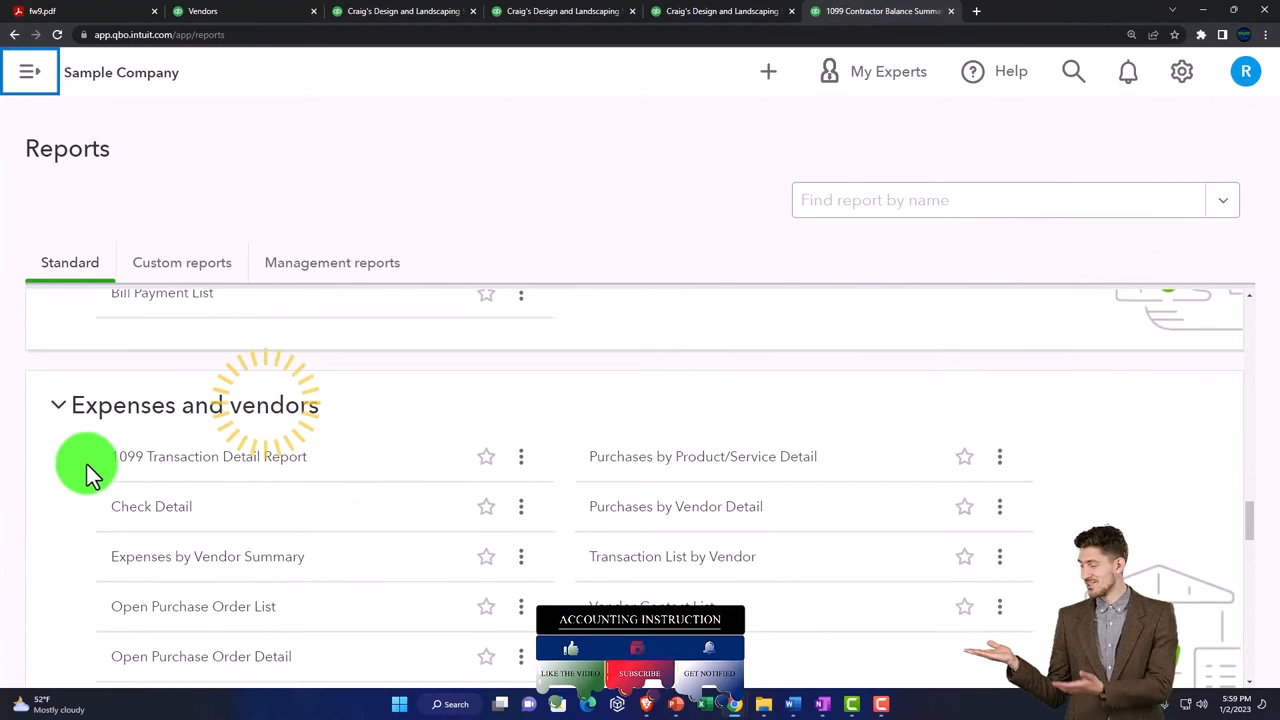
scroll(down, 3)
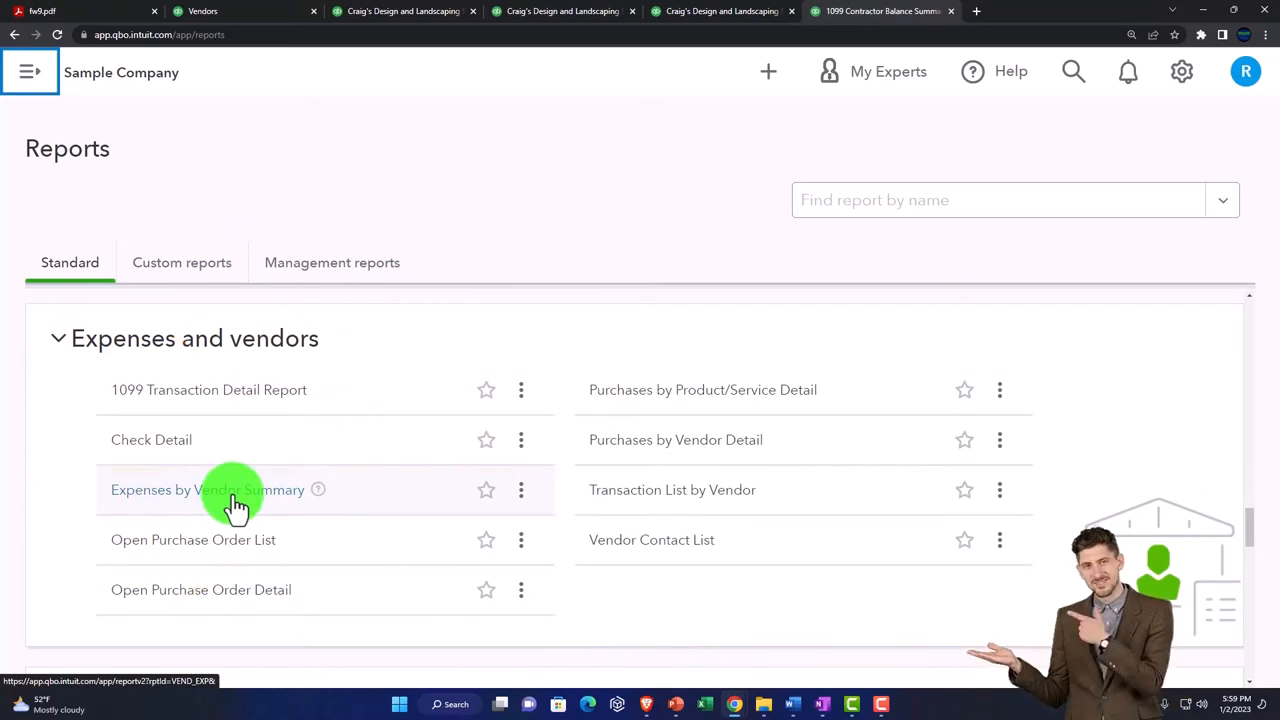
click(207, 489)
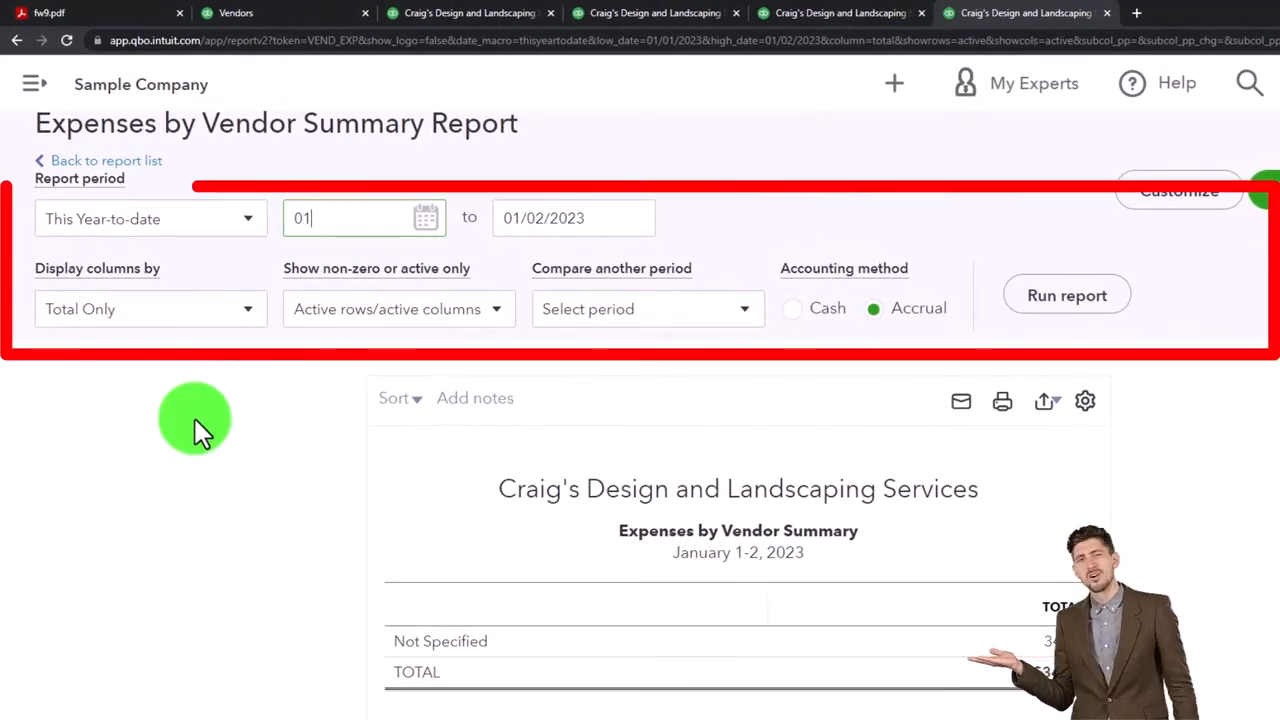
- Rerun Expenses by Vendor Summary for 01/01/2022–12/31/2022 and scroll through the vendor totals
click(150, 218)
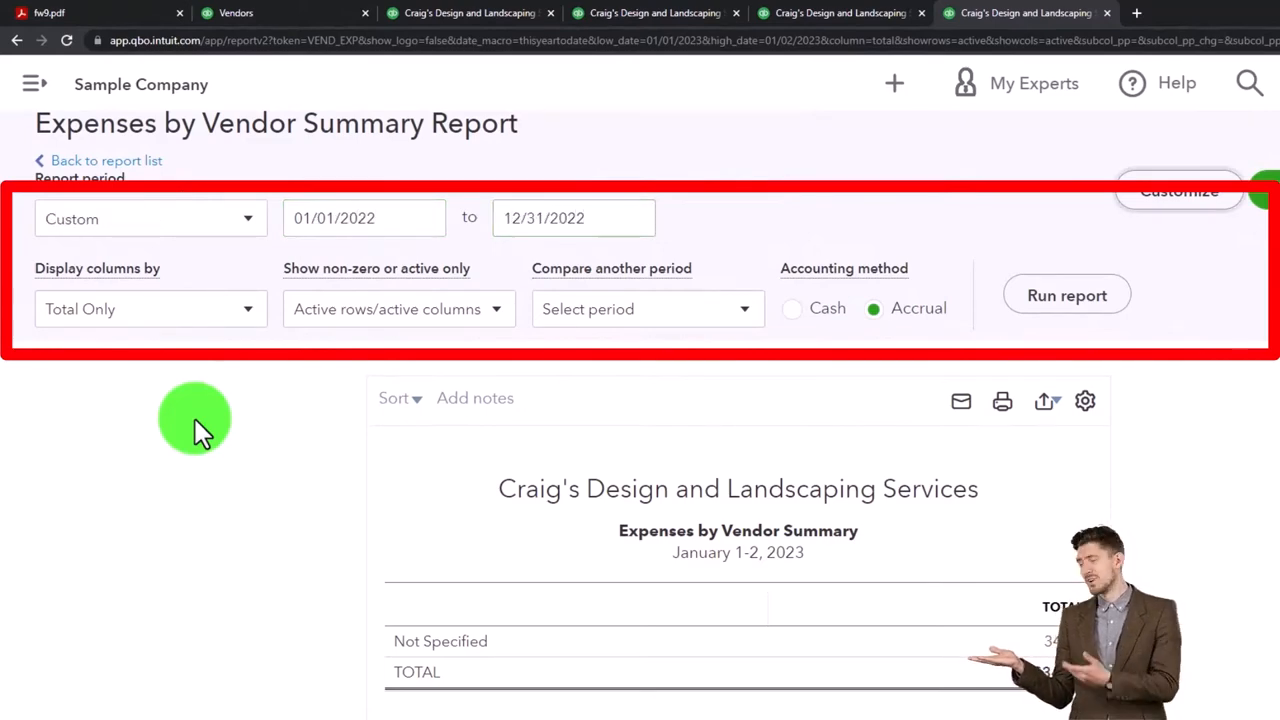
click(1066, 294)
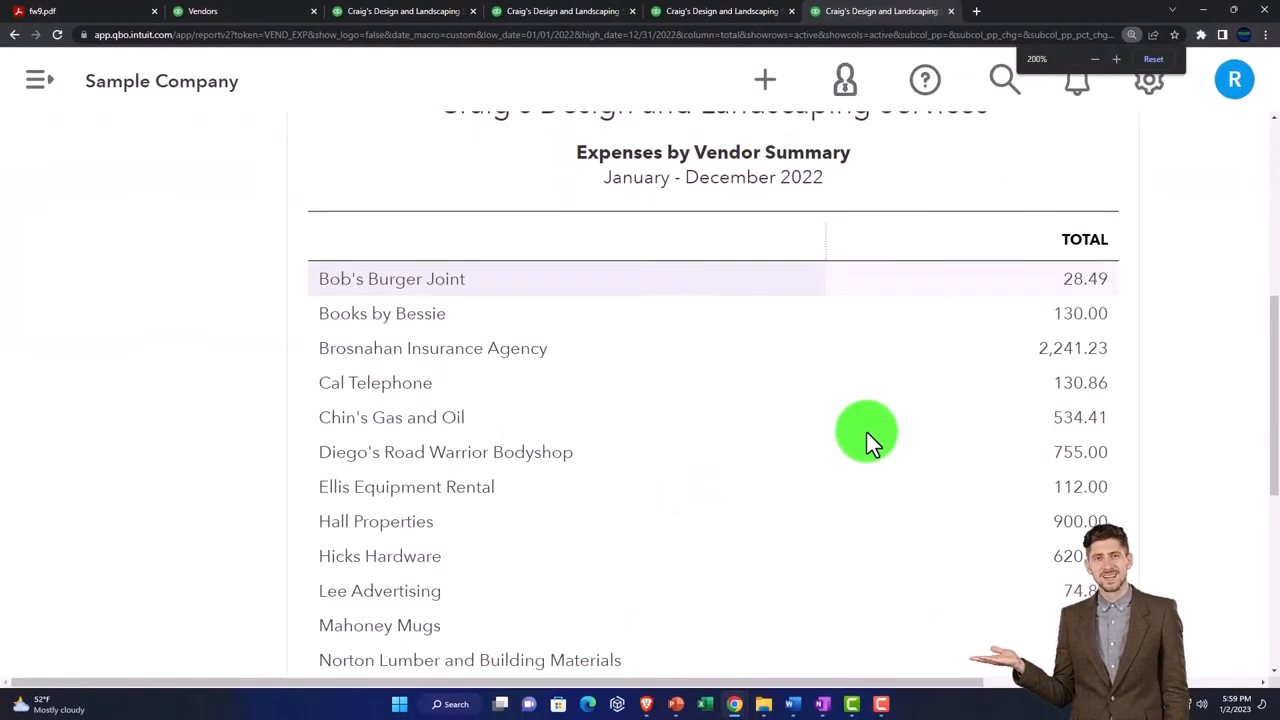
scroll(down, 3)
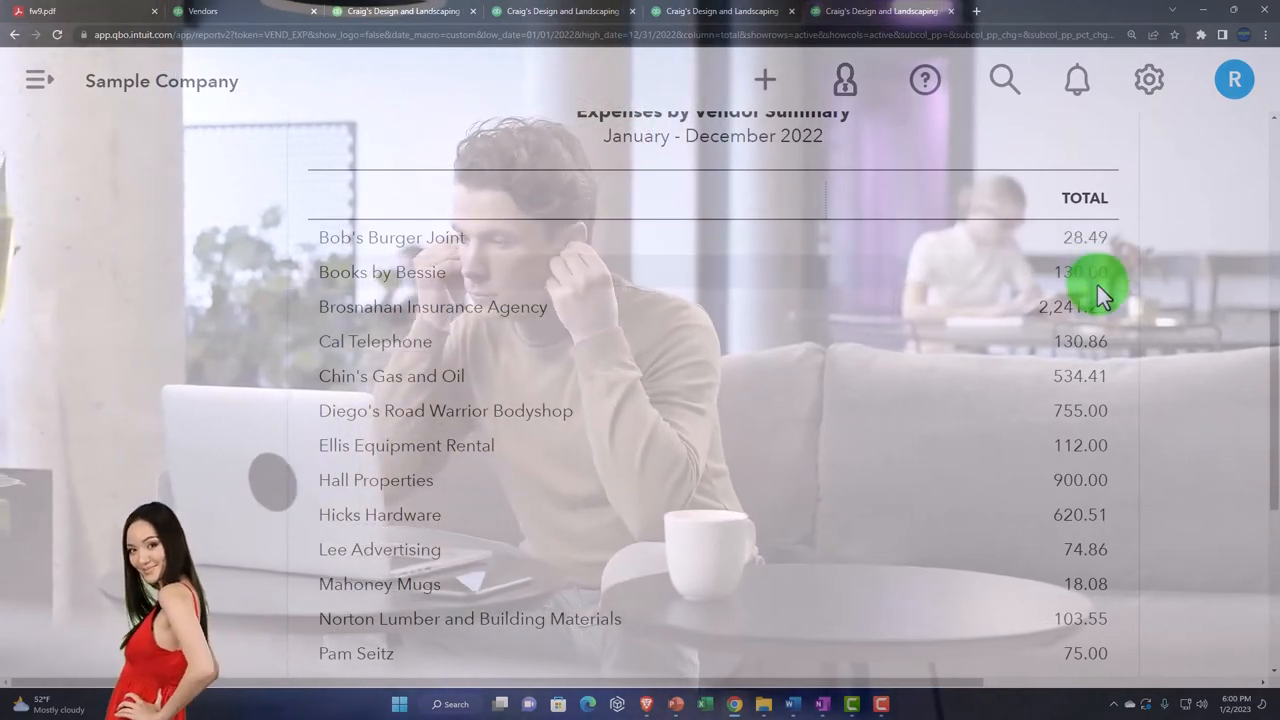
scroll(down, 3)
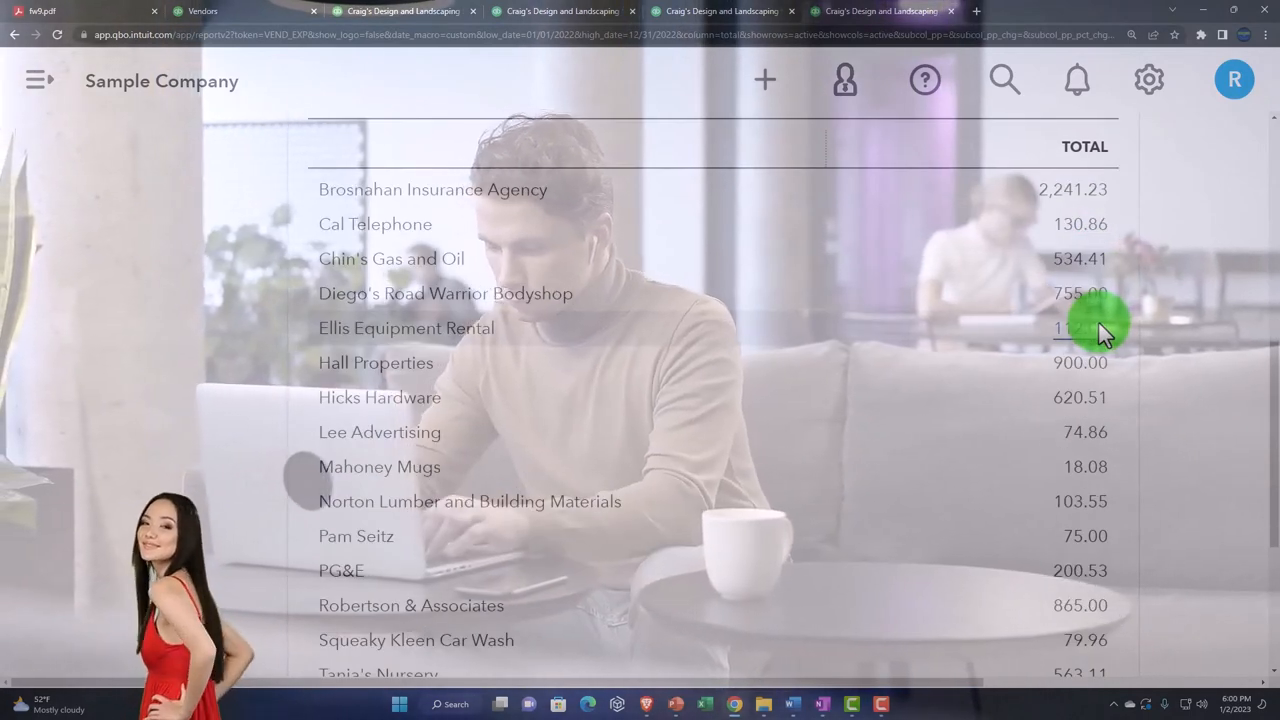
scroll(down, 3)
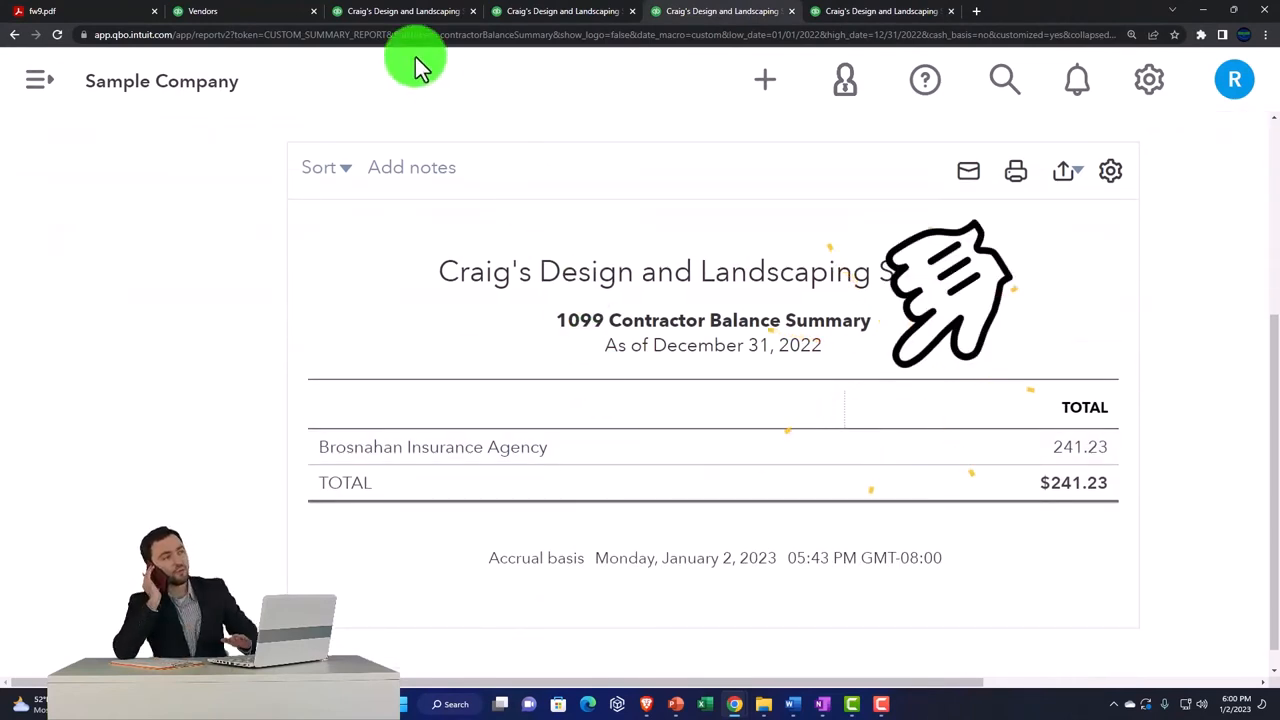
- Open Lee Advertising from the Vendors list
click(202, 11)
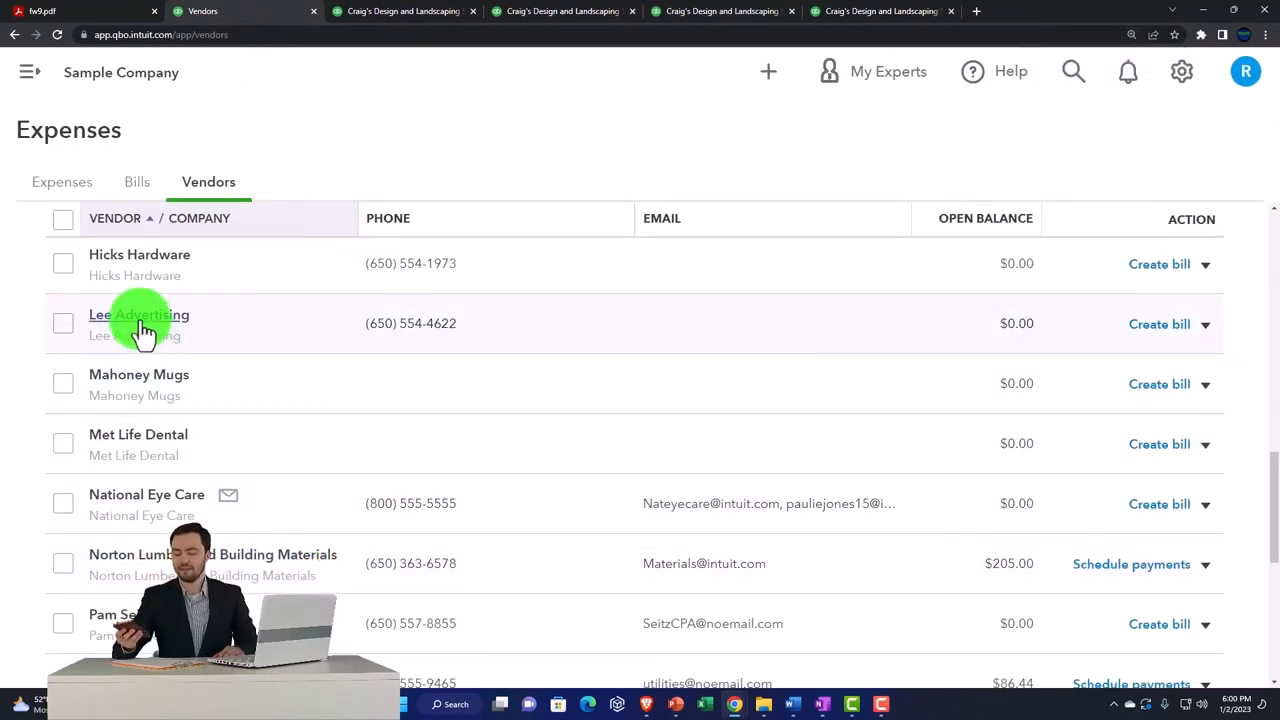
click(139, 315)
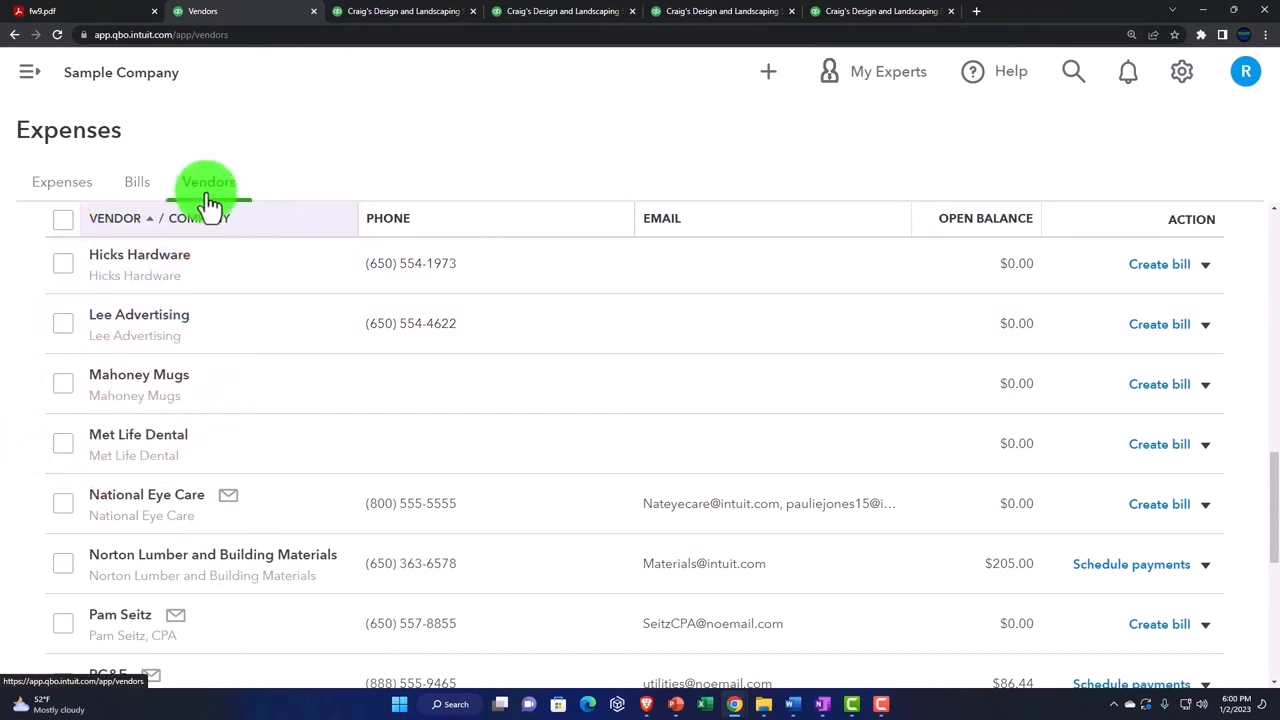
click(139, 314)
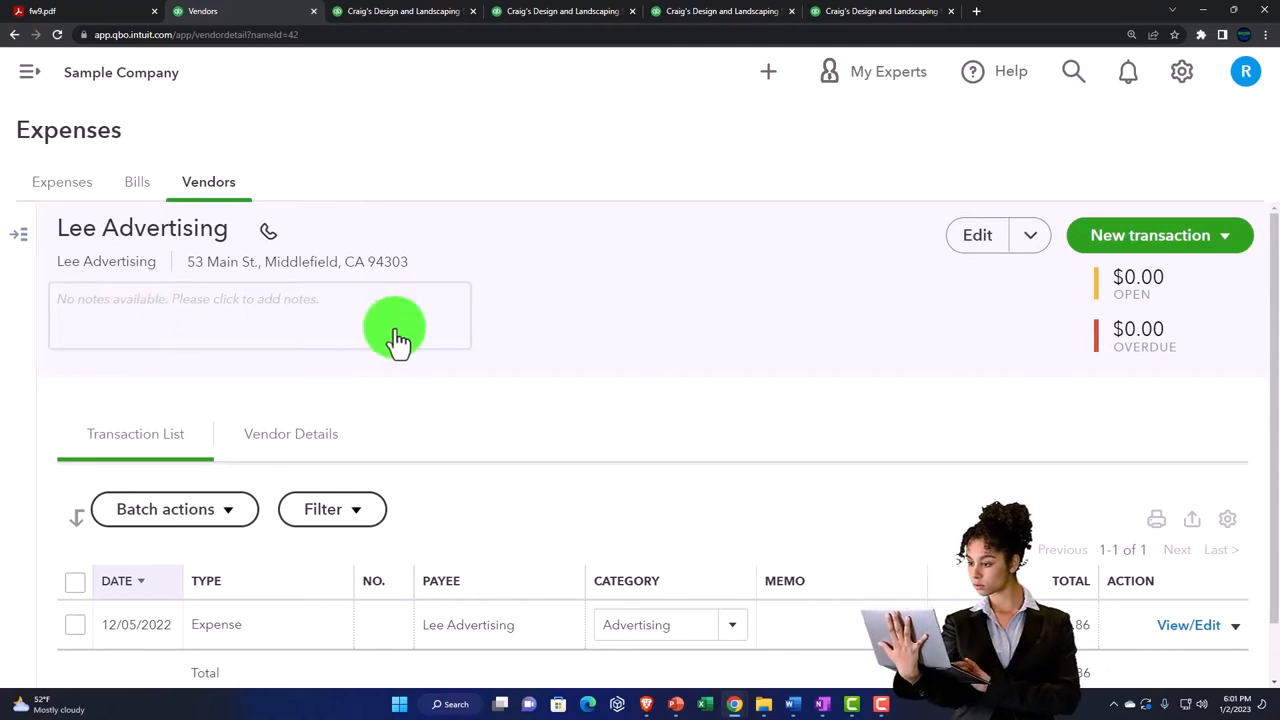
- Set Lee Advertising's Business ID to 95-454544, enable 1099 tracking, and save
click(976, 235)
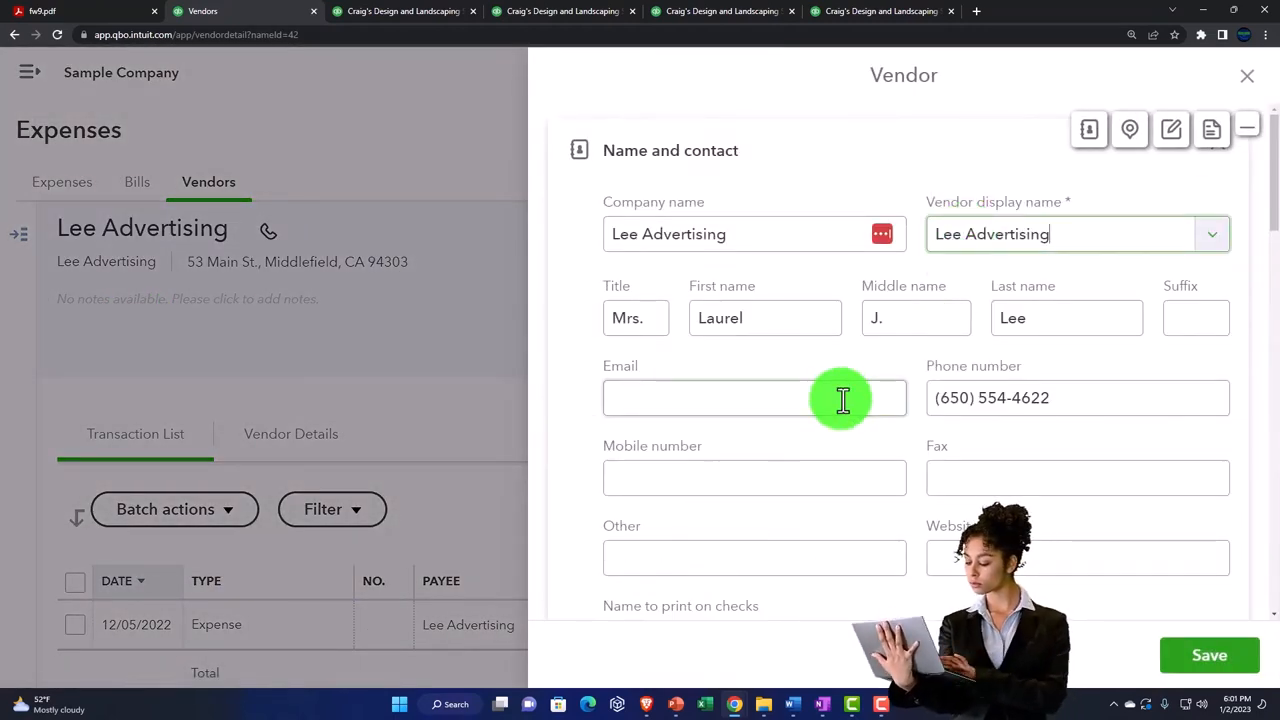
scroll(down, 3)
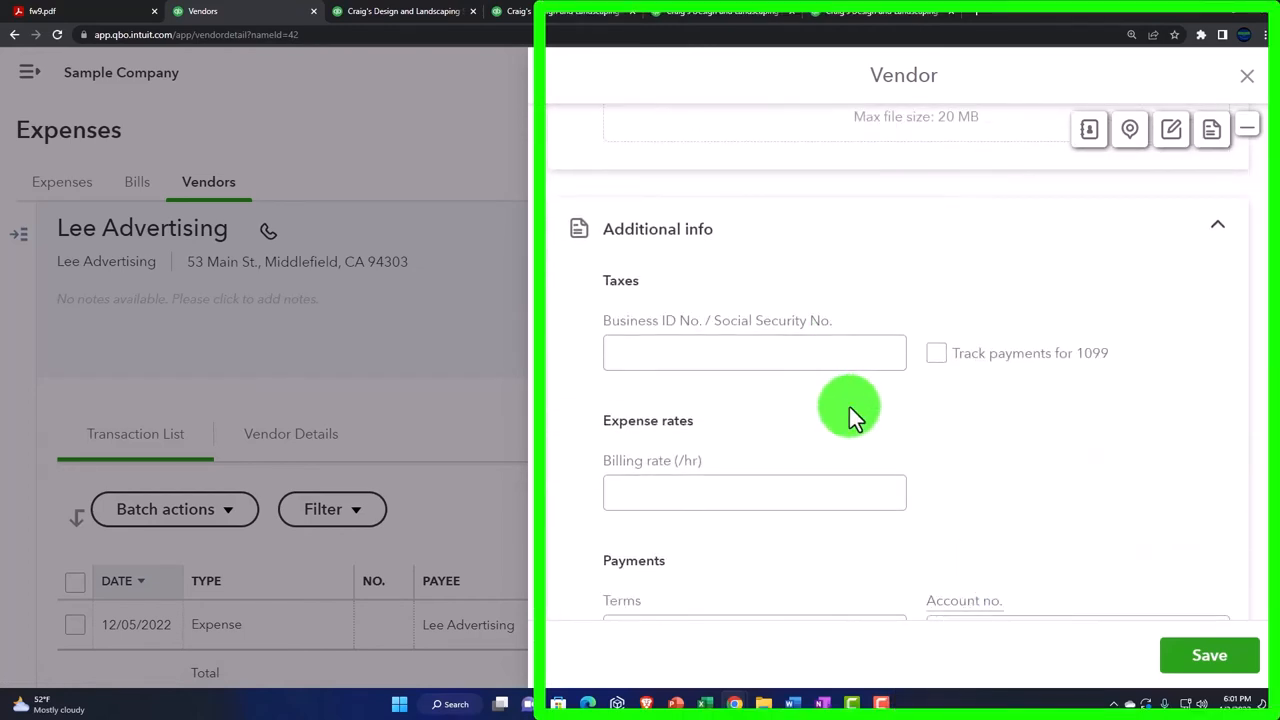
click(754, 352)
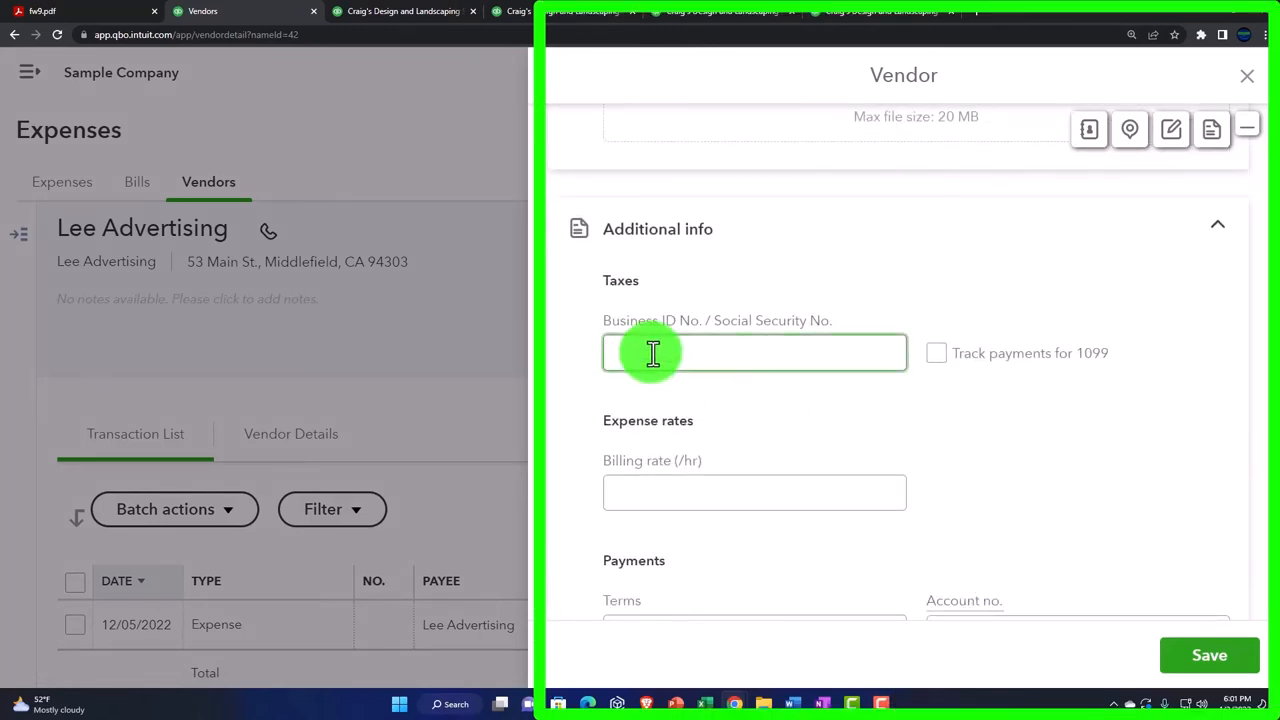
text(95)
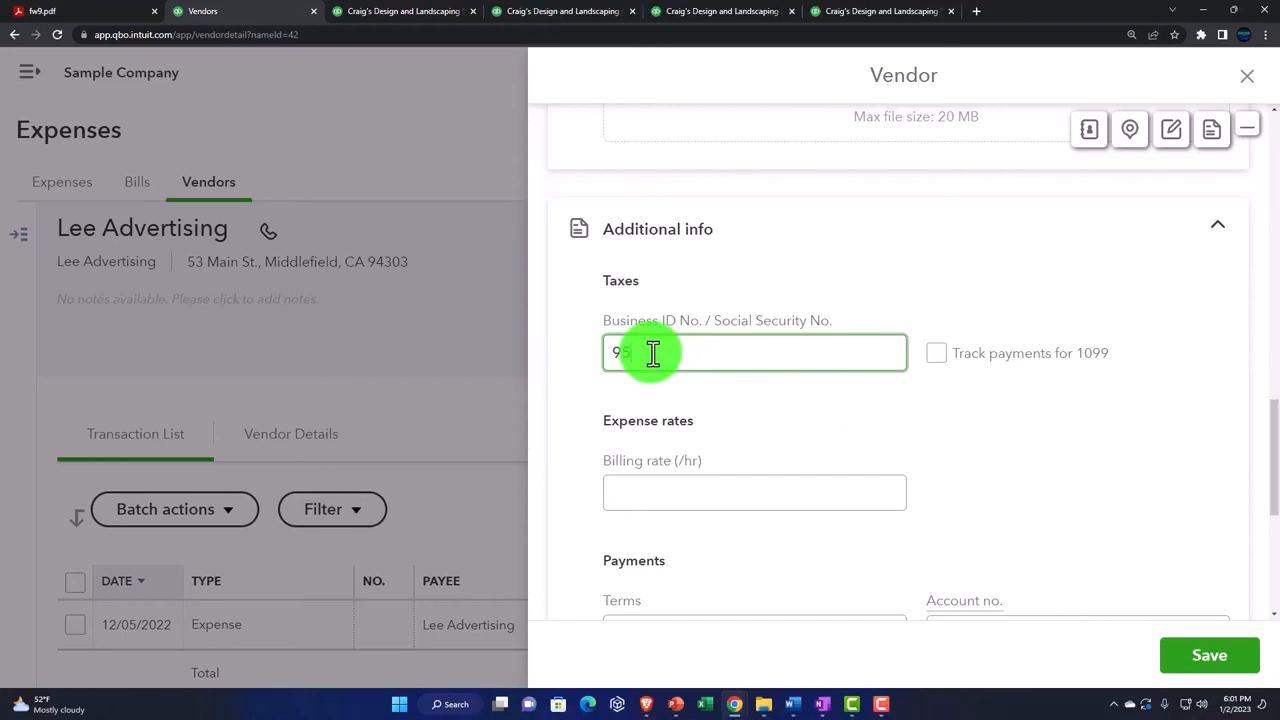
text(4945)
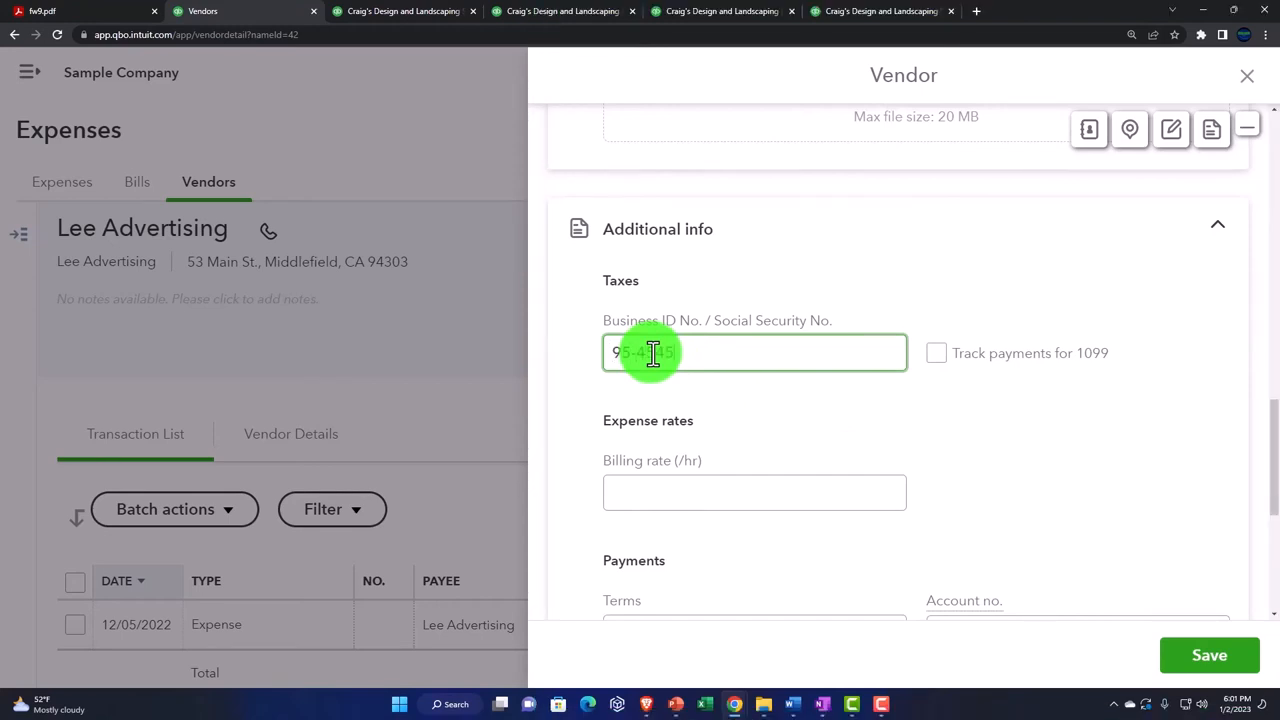
text(95-454544)
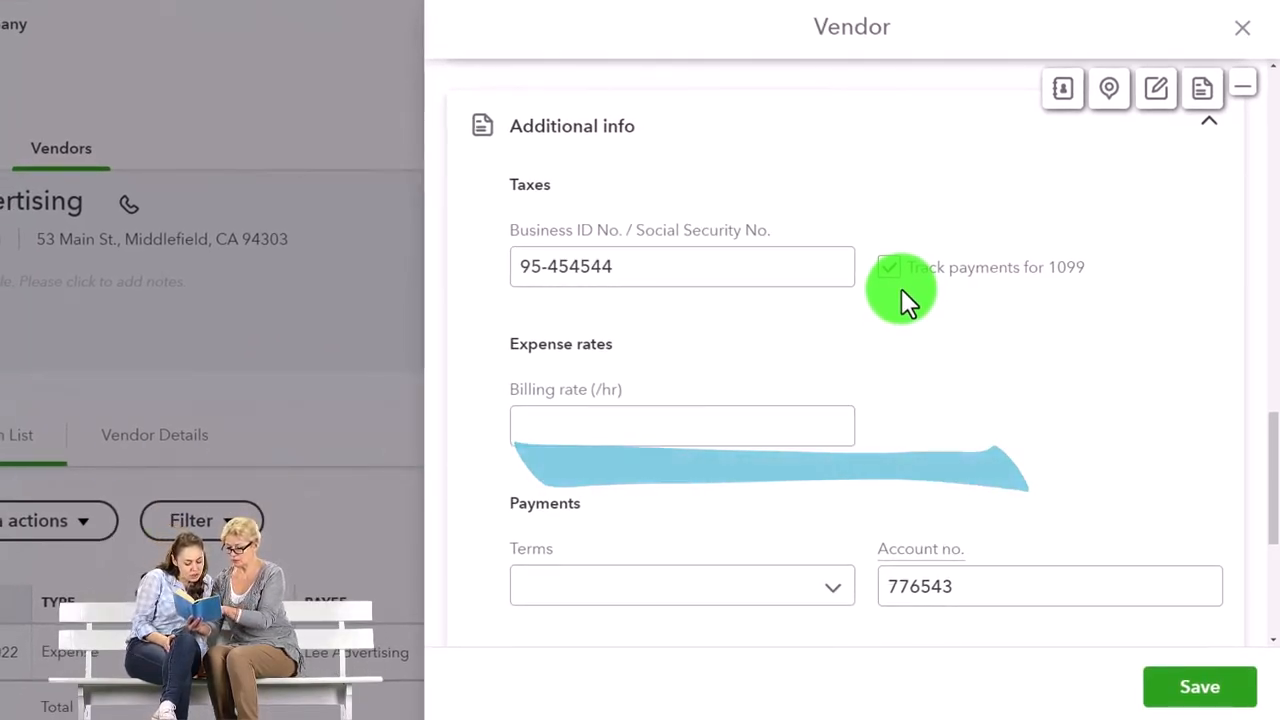
click(888, 267)
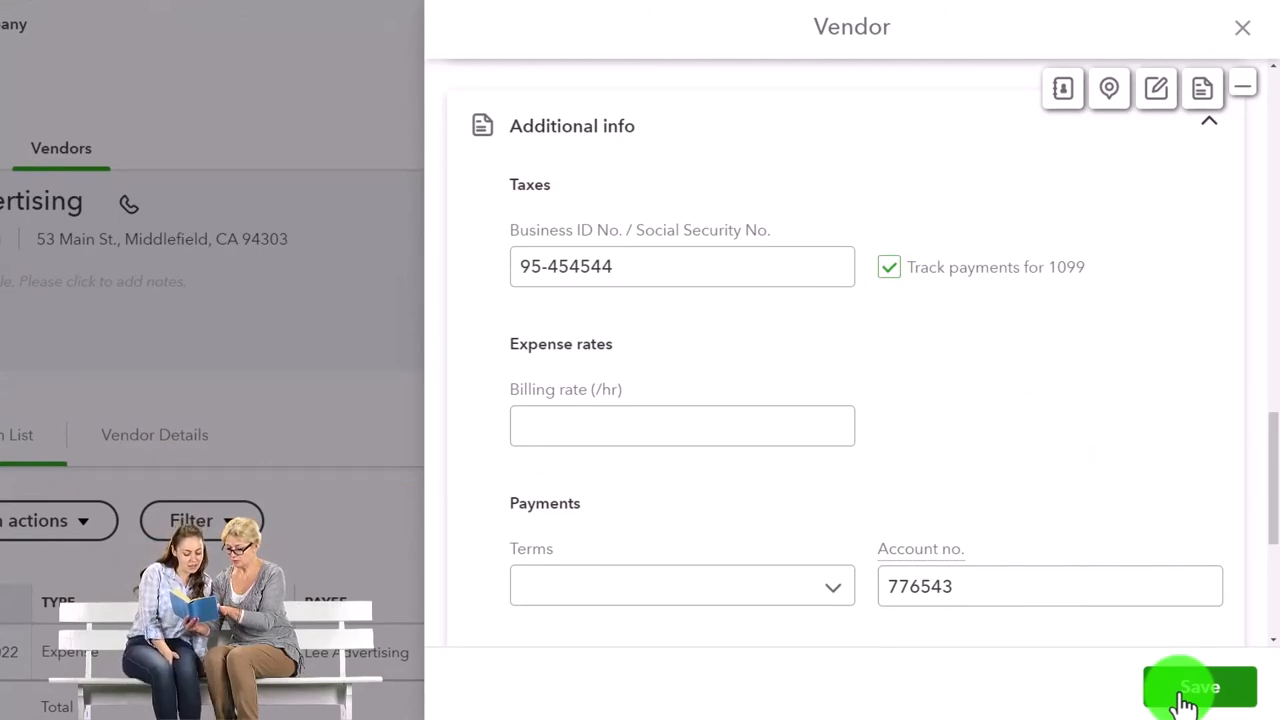
click(1185, 690)
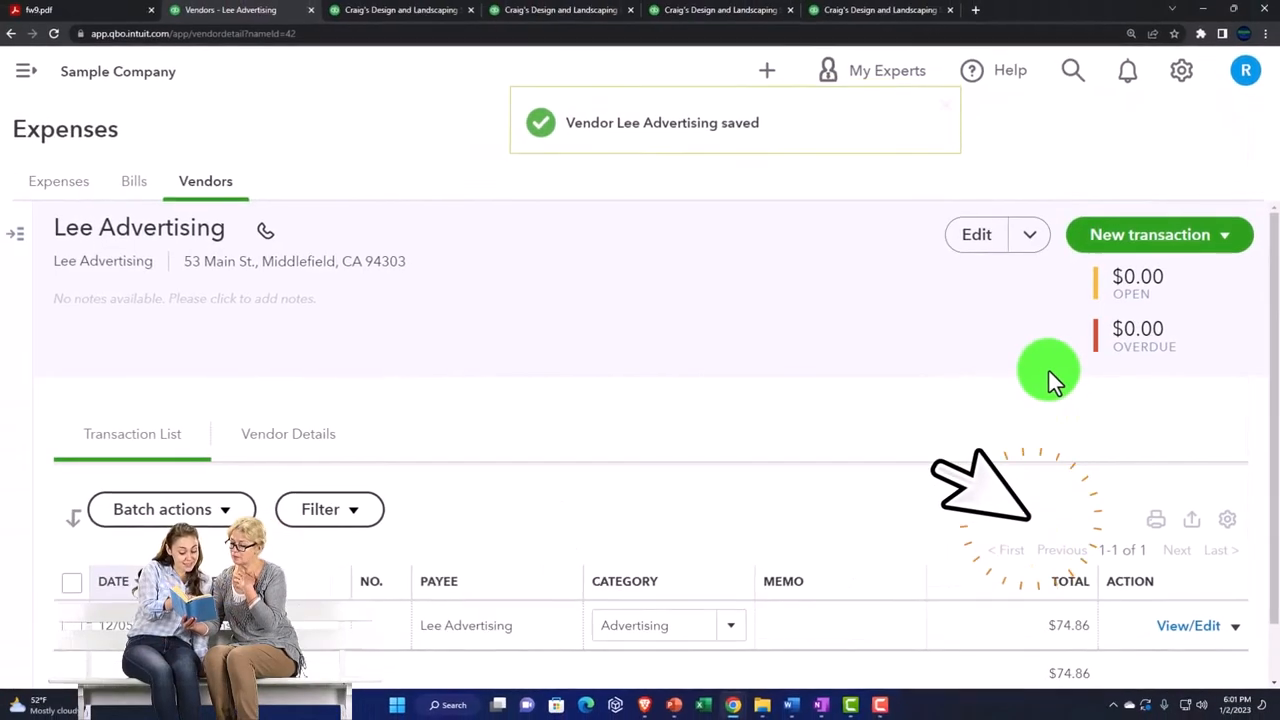
- Rerun the 1099 Contractor Balance Summary to show Lee Advertising at 0.00, total $241.23
click(720, 11)
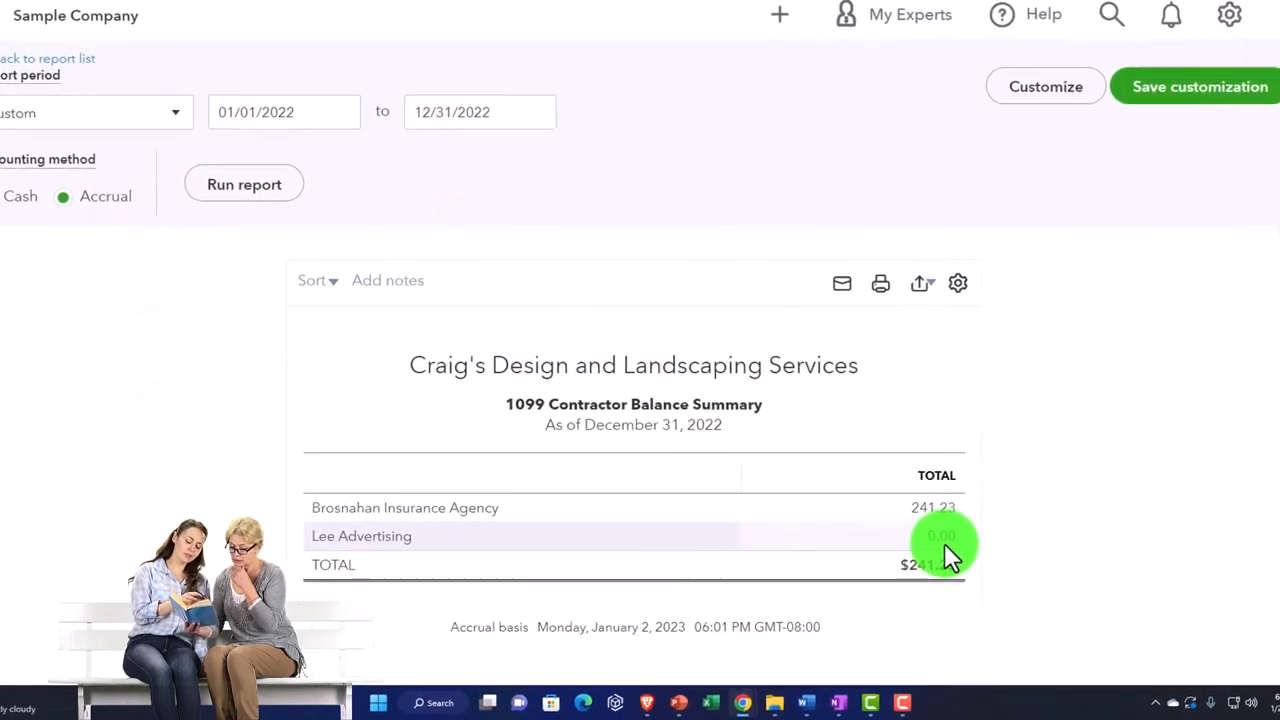
scroll(down, 3)
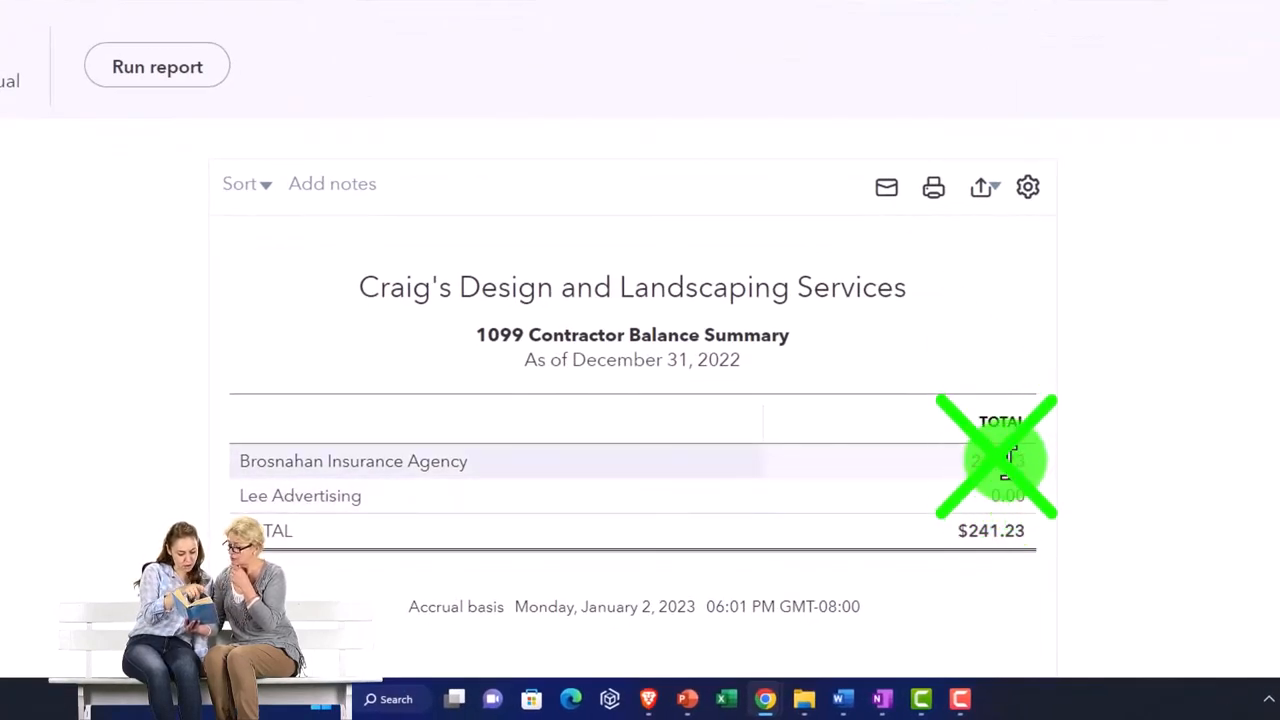